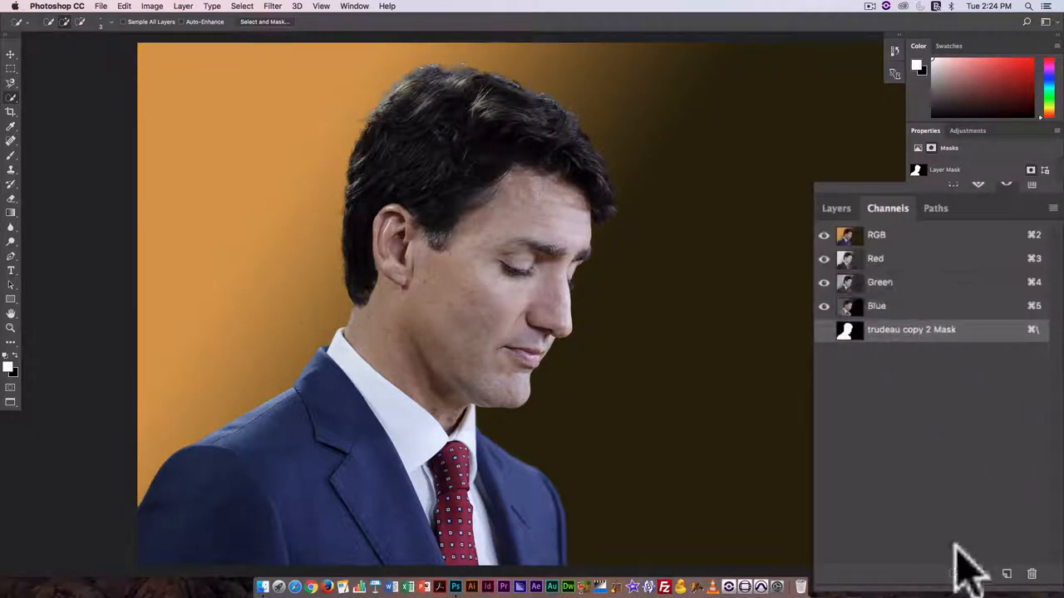
pyautogui.moveTo(894, 365)
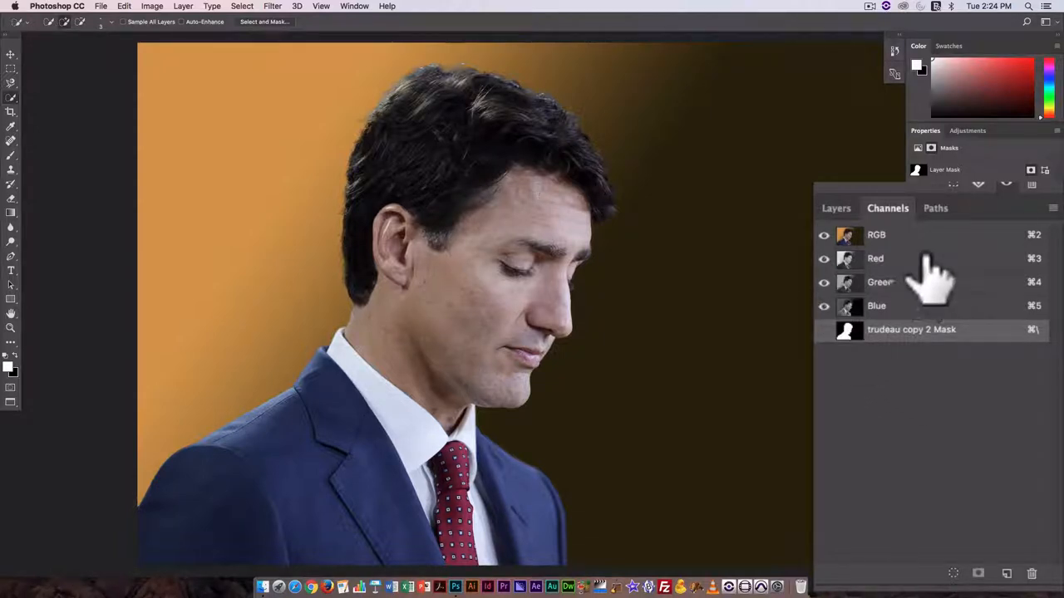
pyautogui.moveTo(827, 349)
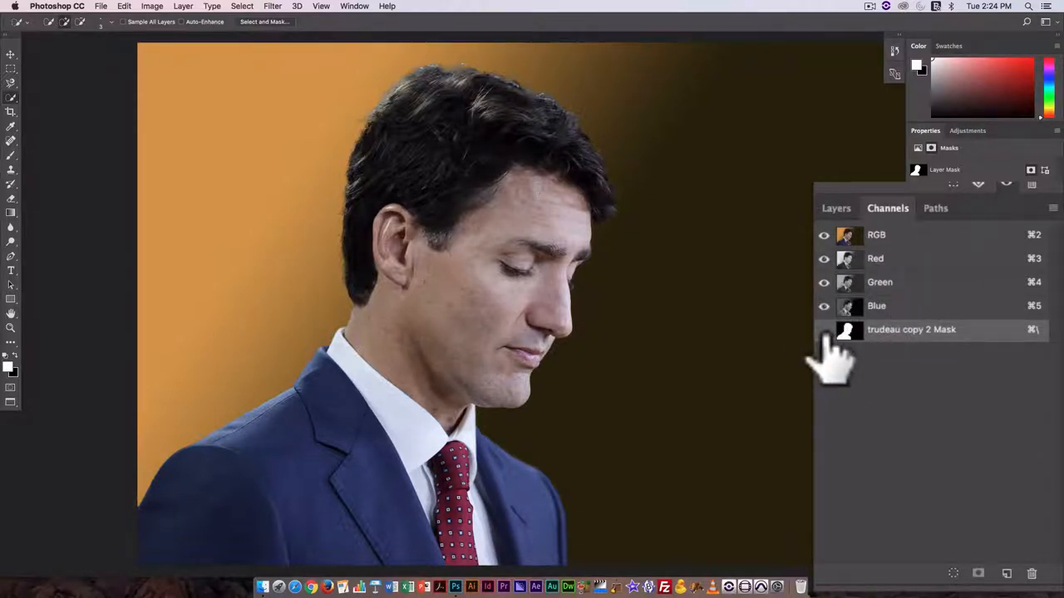
# Toggle the figure layer's mask red overlay on and off to preview it
pyautogui.click(823, 330)
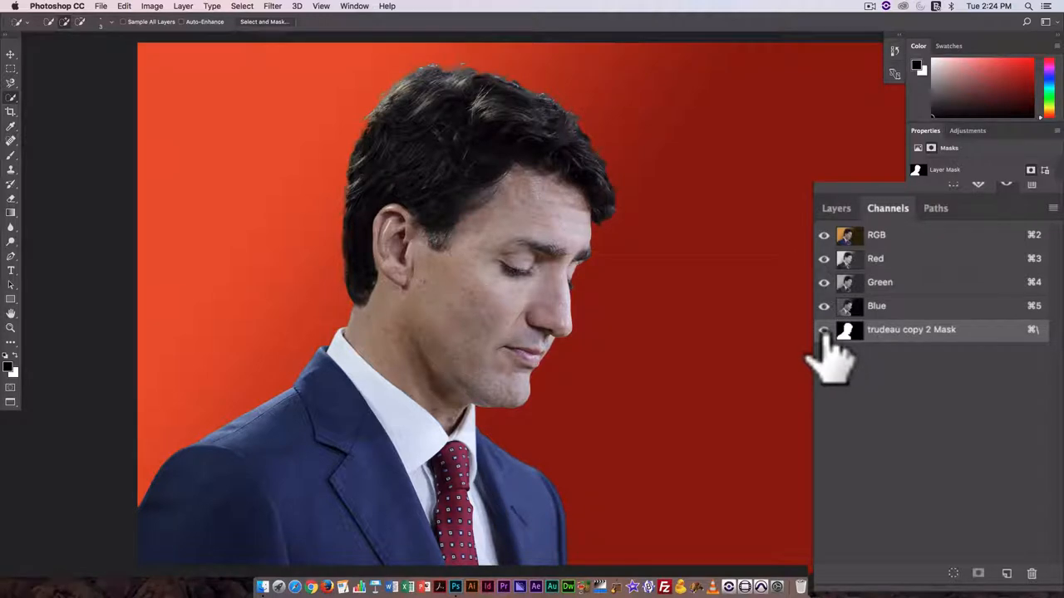
pyautogui.click(823, 330)
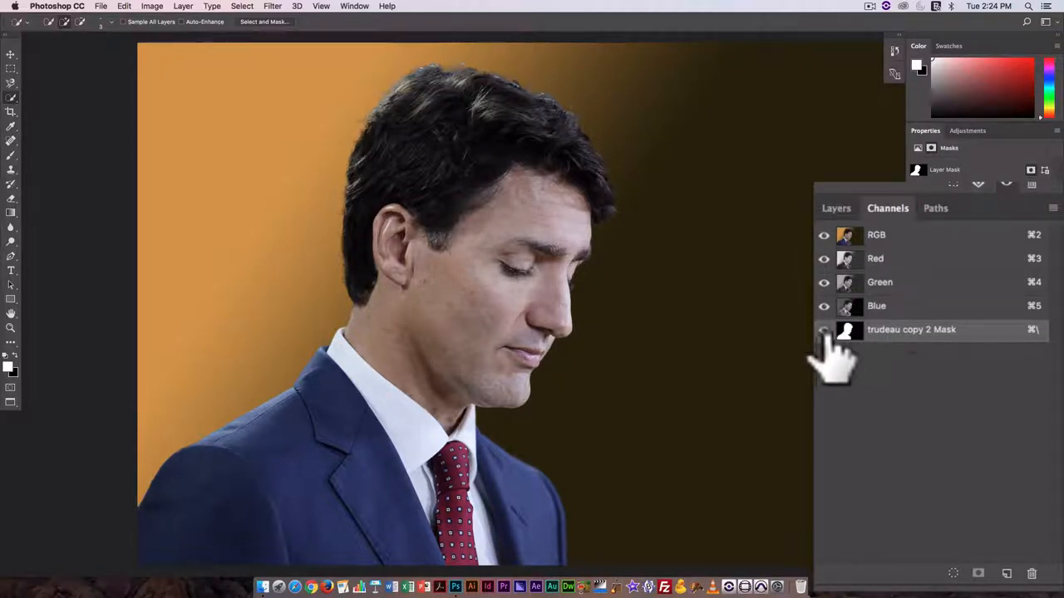
pyautogui.click(822, 330)
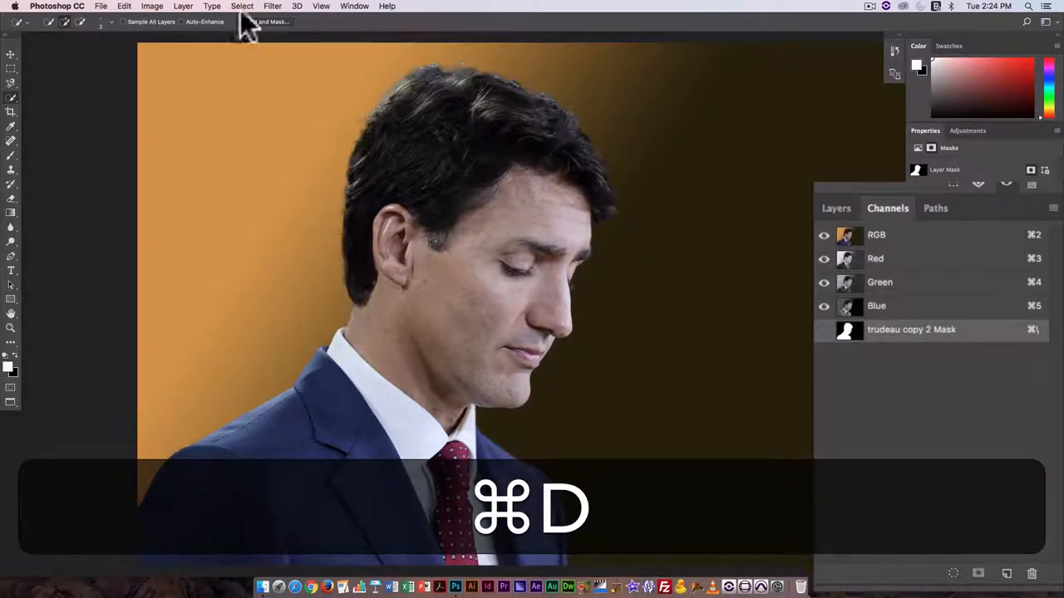
# Load the figure layer's Mask channel as a new selection via Load Selection
pyautogui.click(241, 6)
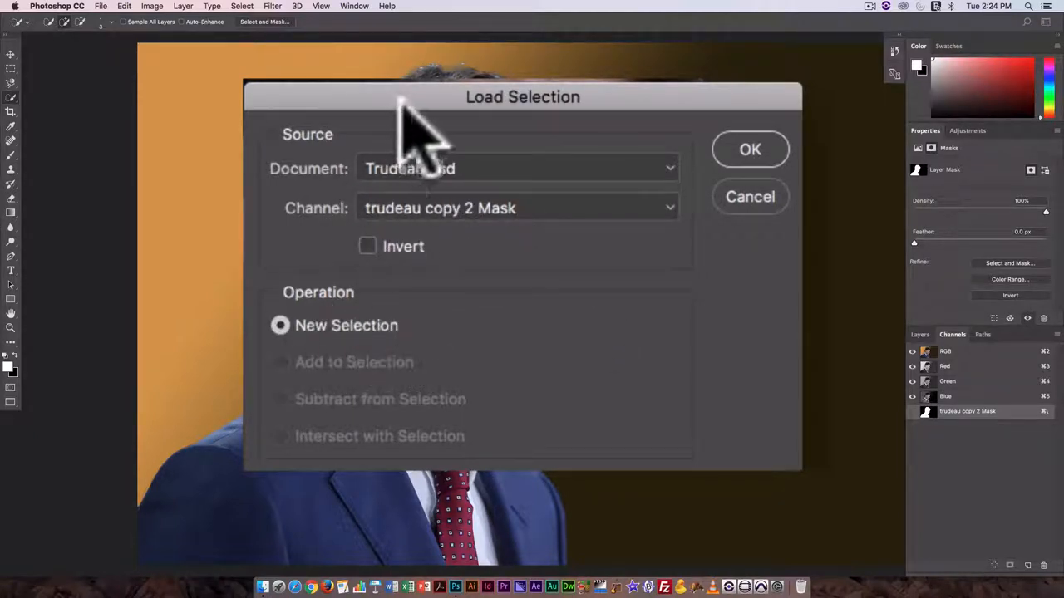
pyautogui.click(515, 208)
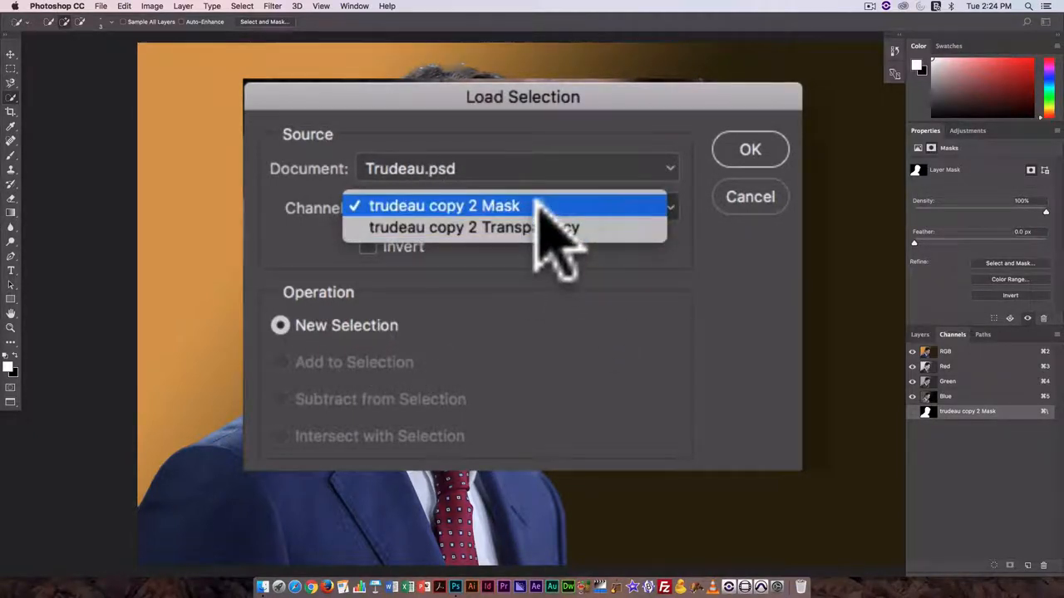
pyautogui.moveTo(515, 228)
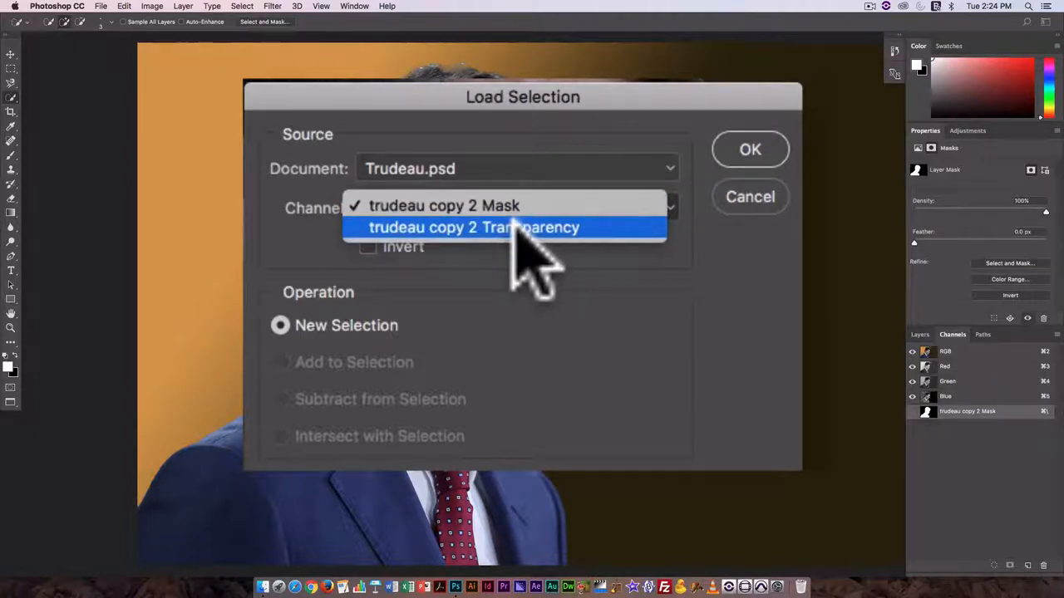
pyautogui.moveTo(494, 205)
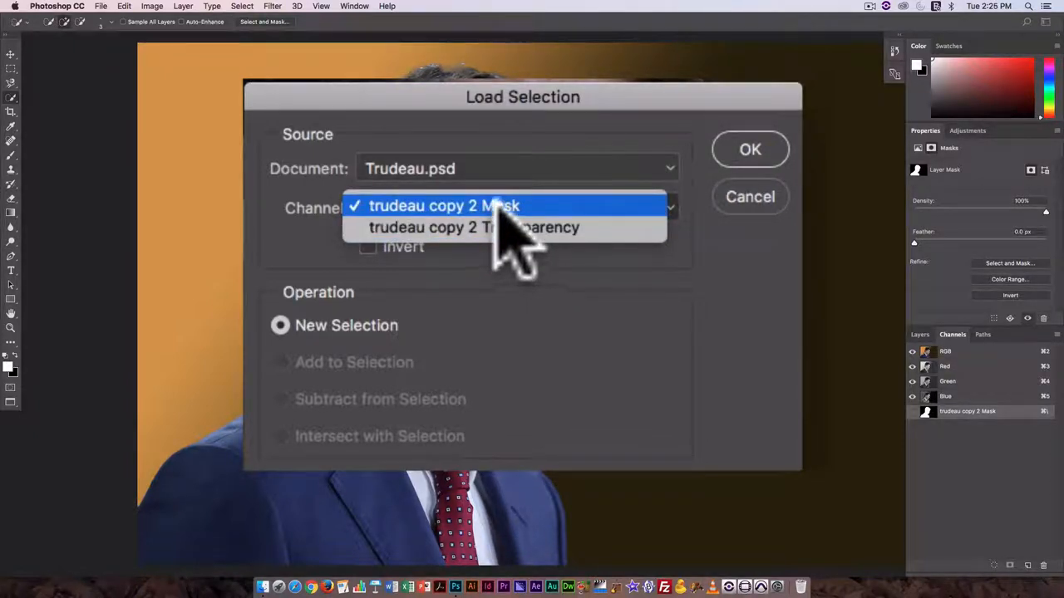
pyautogui.click(435, 206)
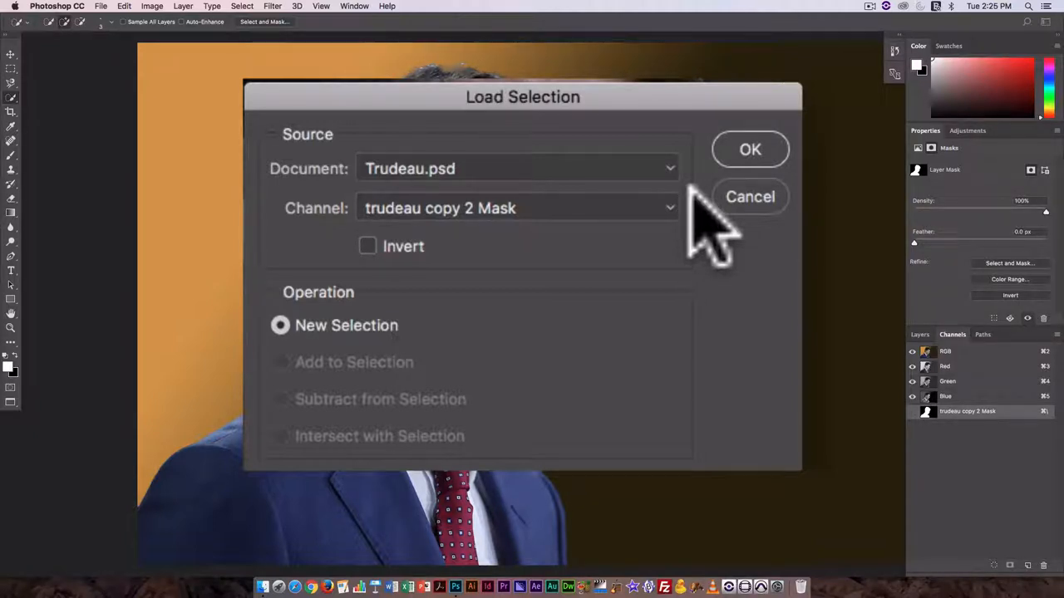
pyautogui.click(750, 150)
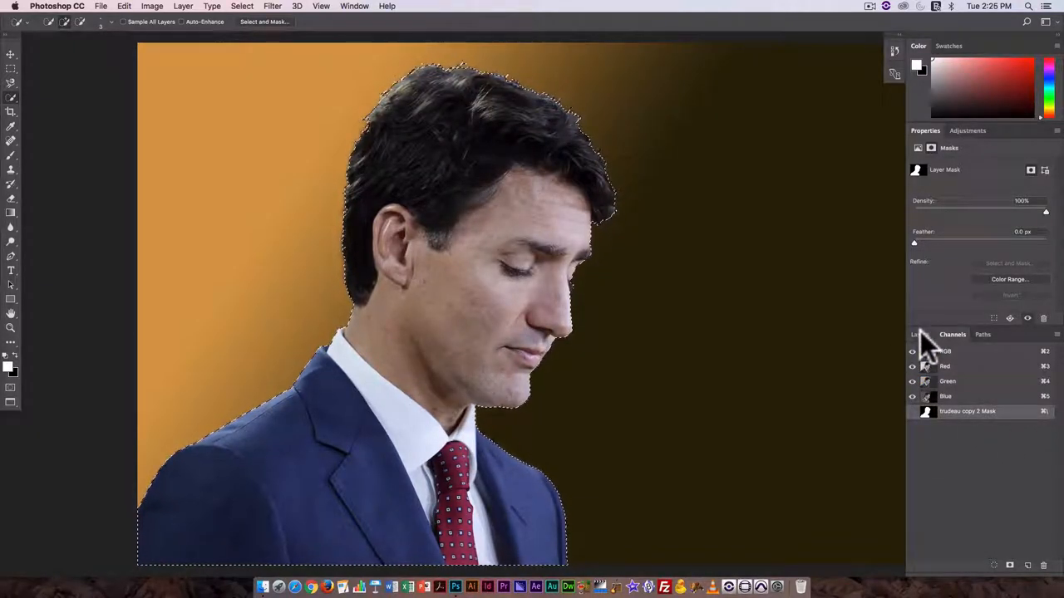
# Show the saved Trudeau, shirt and Tie paths and undo the temporary work path
pyautogui.click(919, 334)
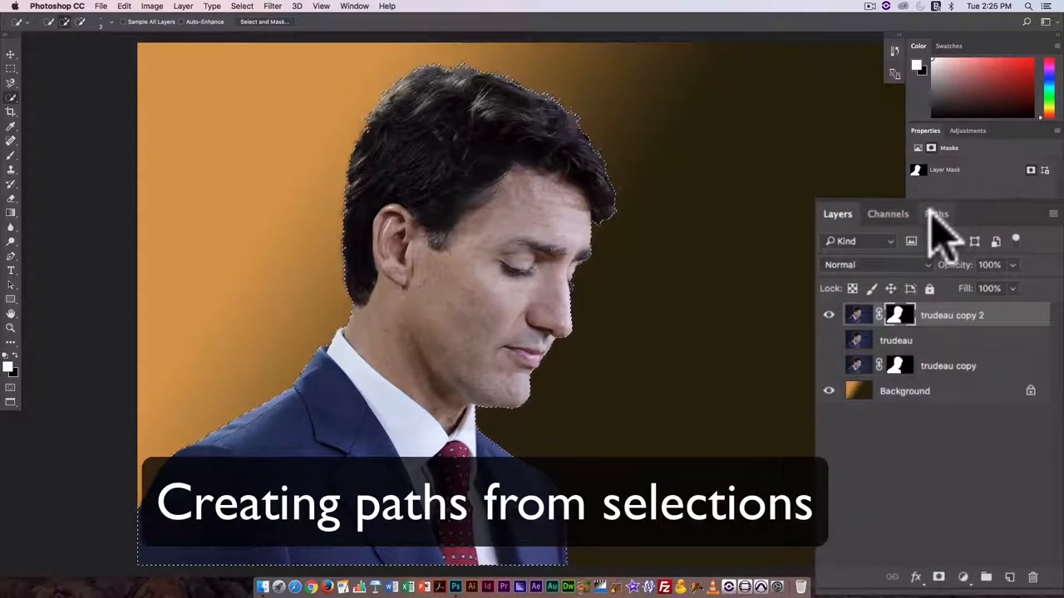
pyautogui.click(936, 213)
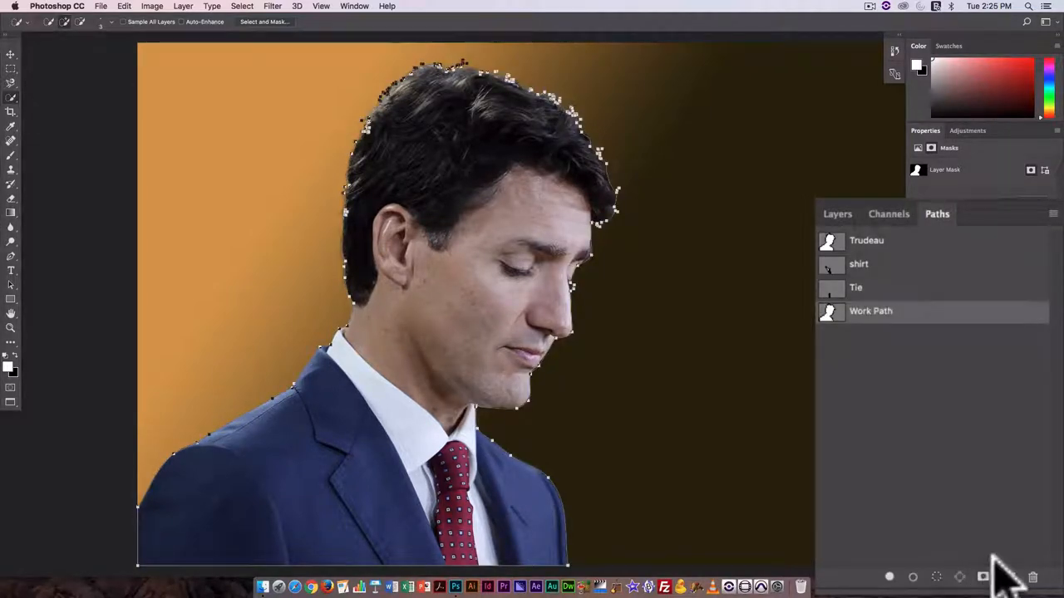
pyautogui.press('cmd+z')
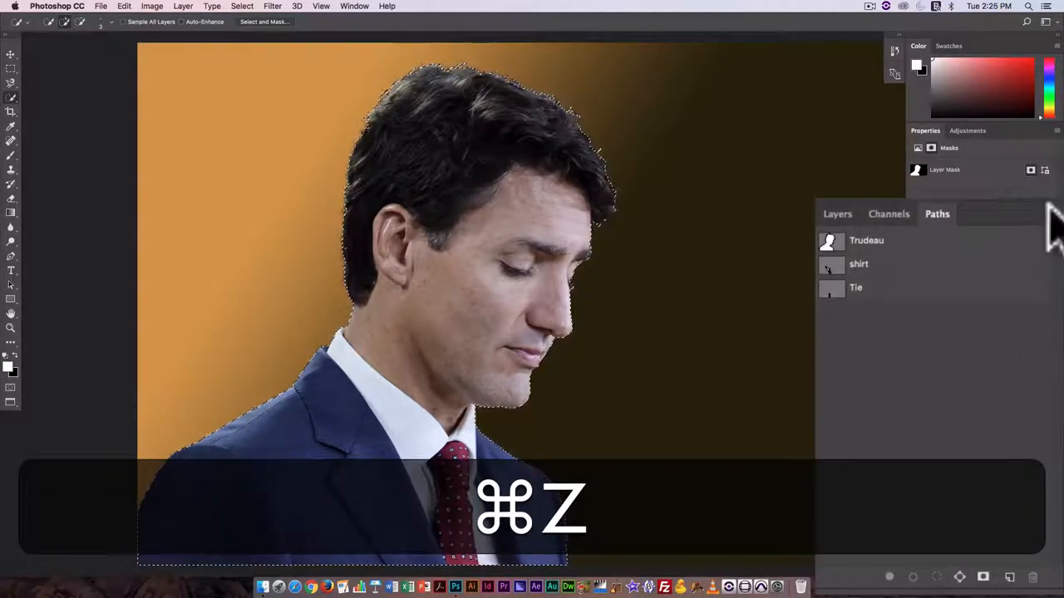
# Make a work path at 10-pixel tolerance, toggling the figure layer to inspect it
pyautogui.click(1052, 214)
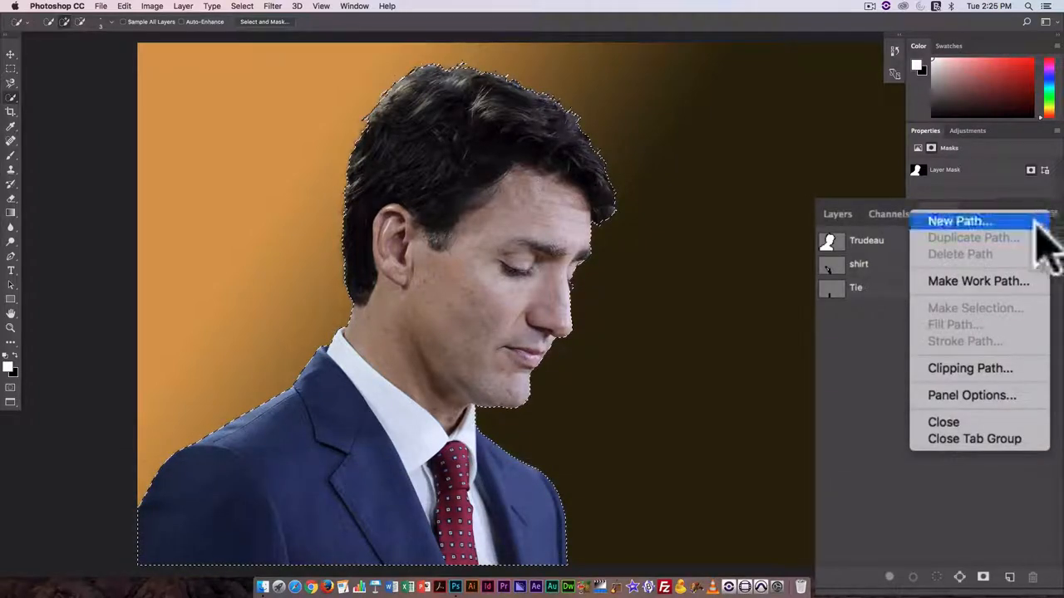
pyautogui.moveTo(978, 281)
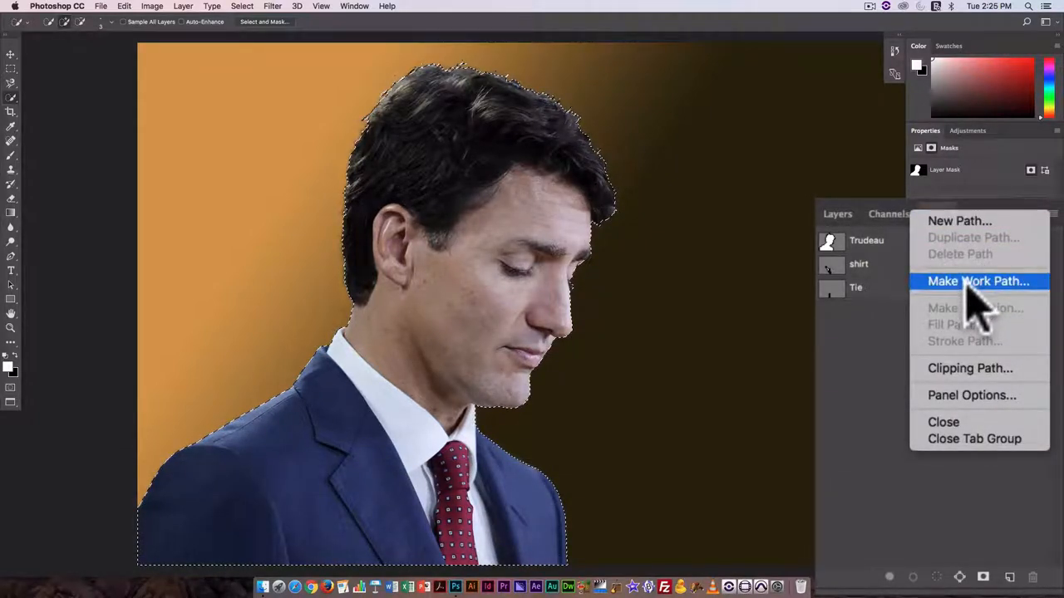
pyautogui.click(979, 281)
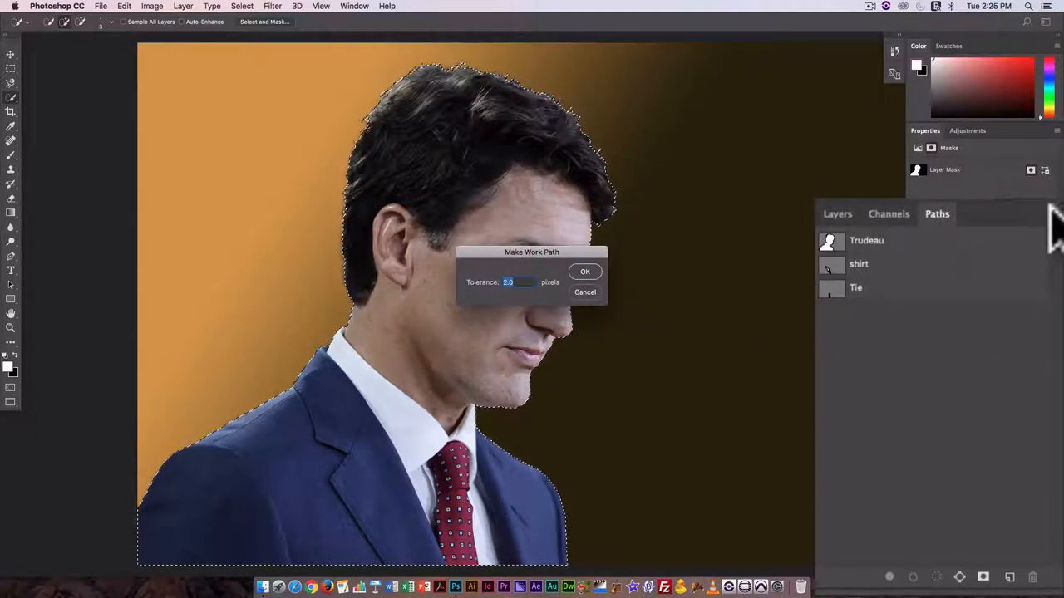
pyautogui.moveTo(939, 249)
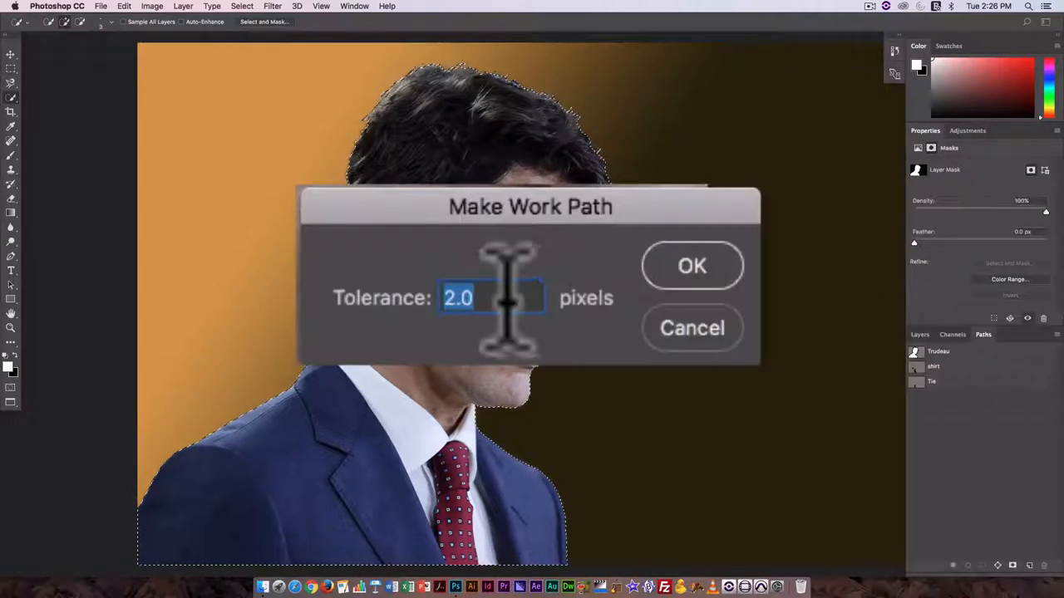
pyautogui.moveTo(570, 332)
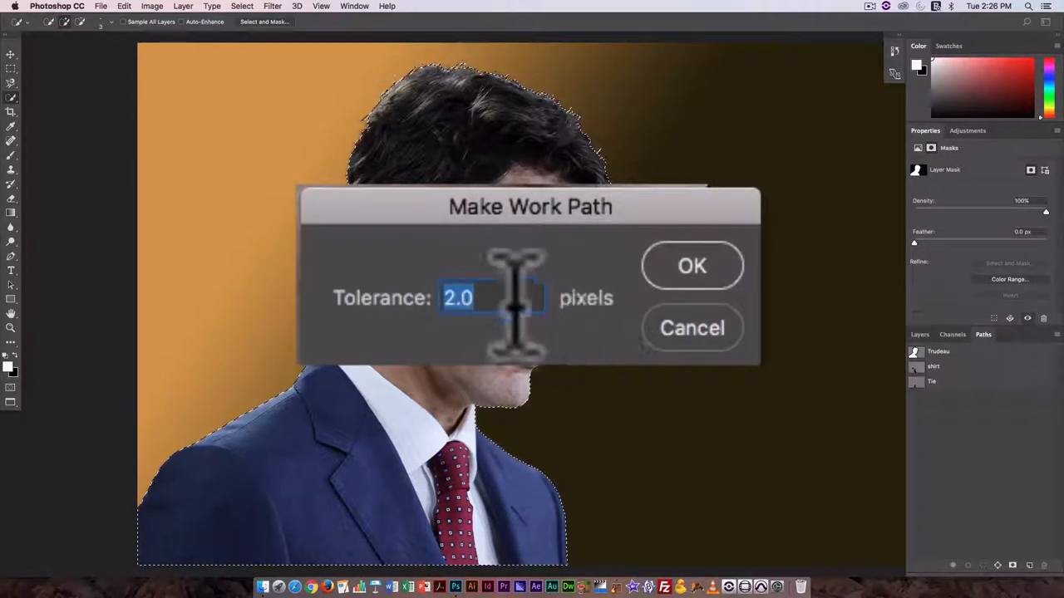
pyautogui.moveTo(806, 336)
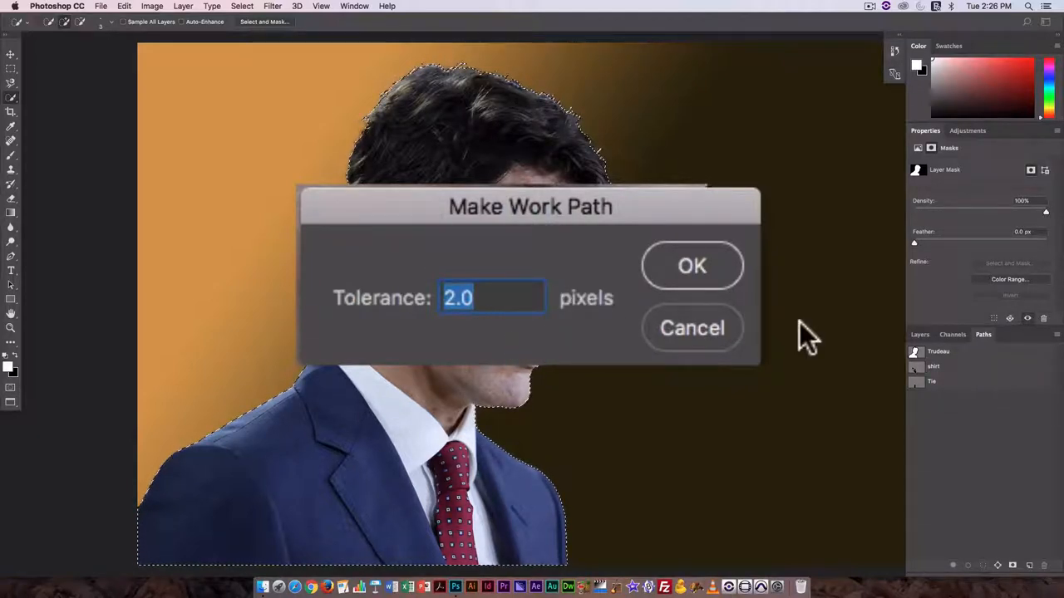
pyautogui.write('10')
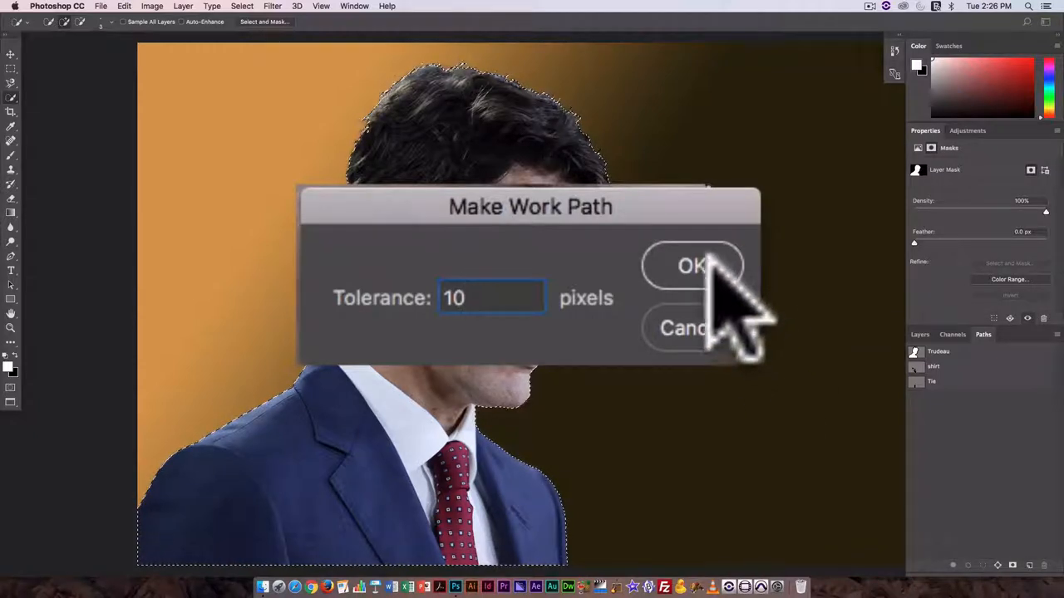
pyautogui.click(691, 266)
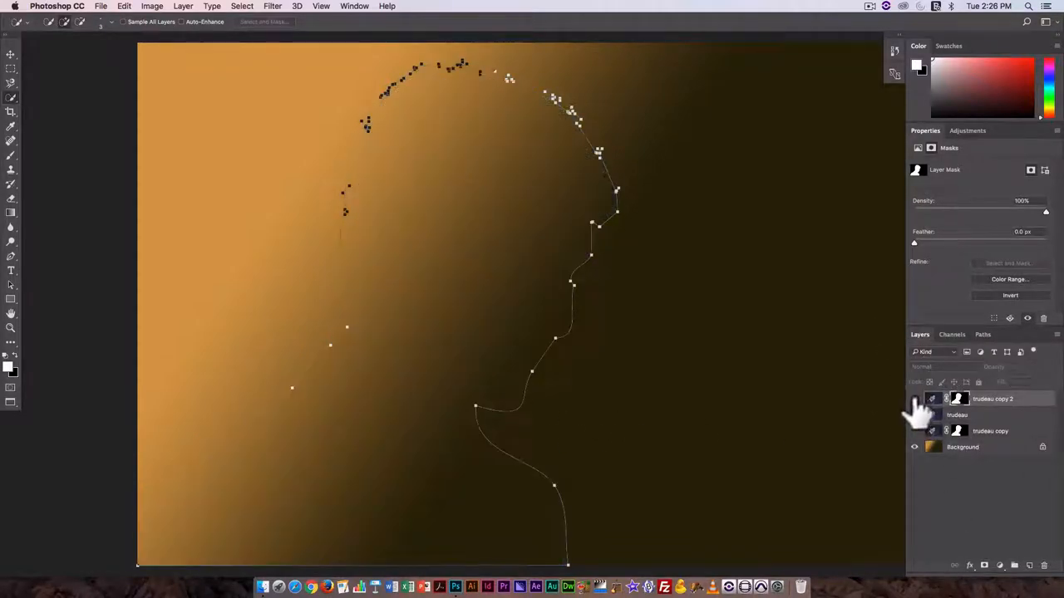
pyautogui.click(914, 447)
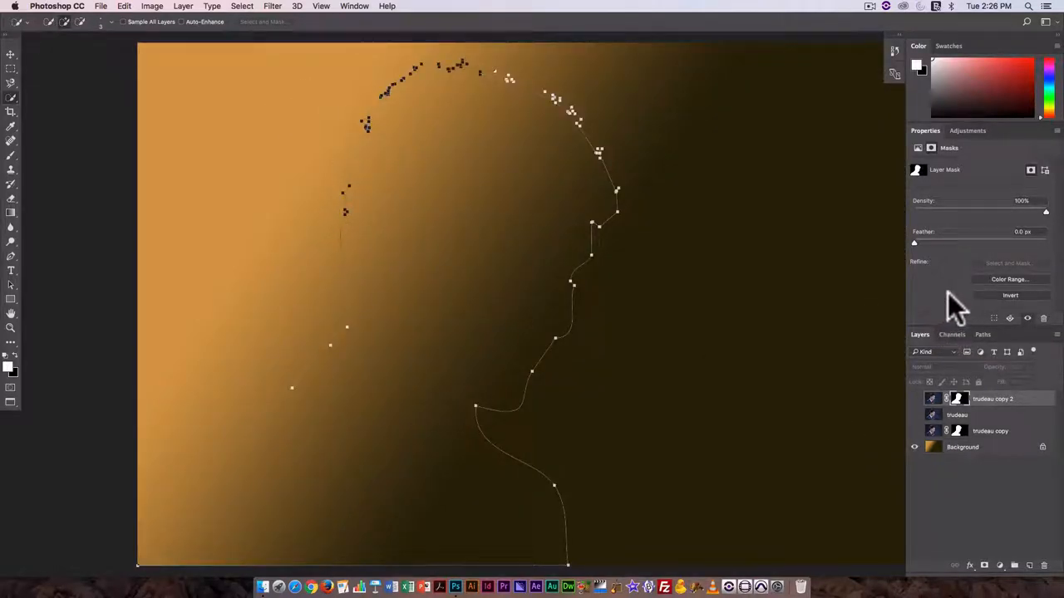
pyautogui.click(982, 334)
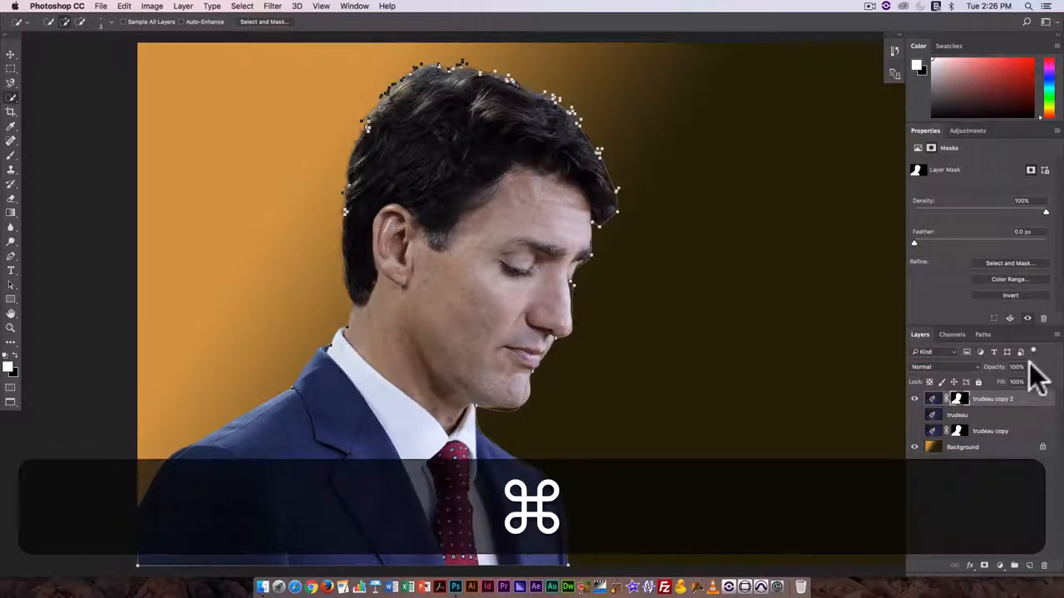
# Undo the 10-pixel path and regenerate the work path at 0.5-pixel tolerance
pyautogui.press('cmd+z')
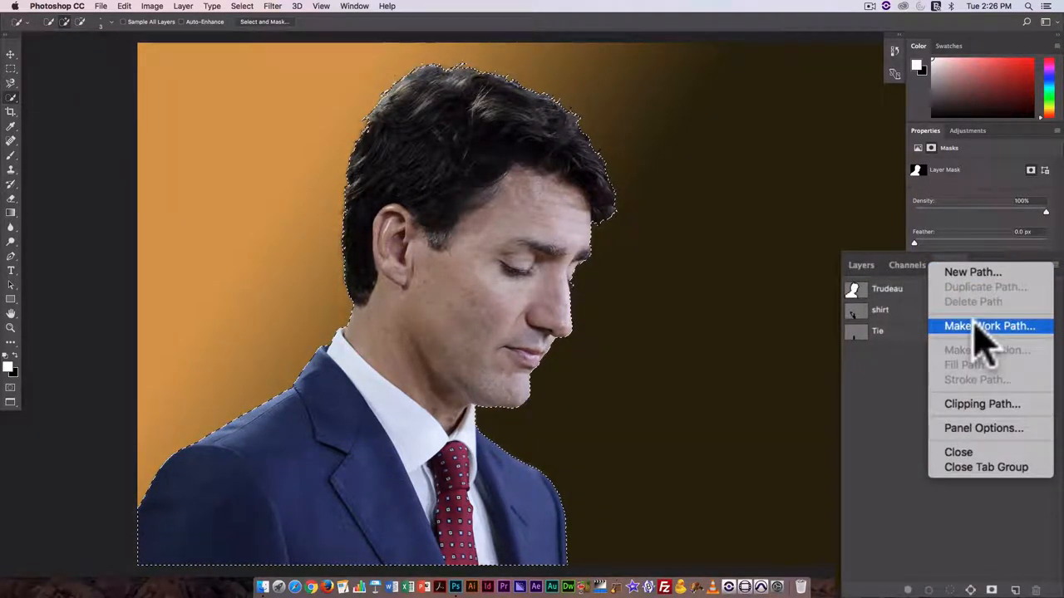
pyautogui.click(985, 326)
pyautogui.write('.5')
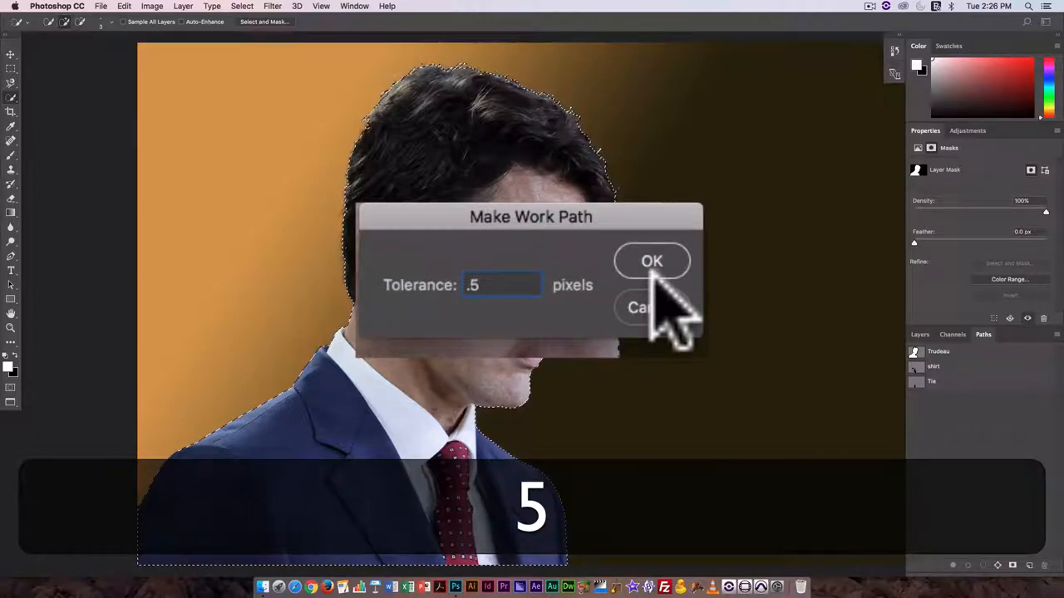
pyautogui.click(652, 260)
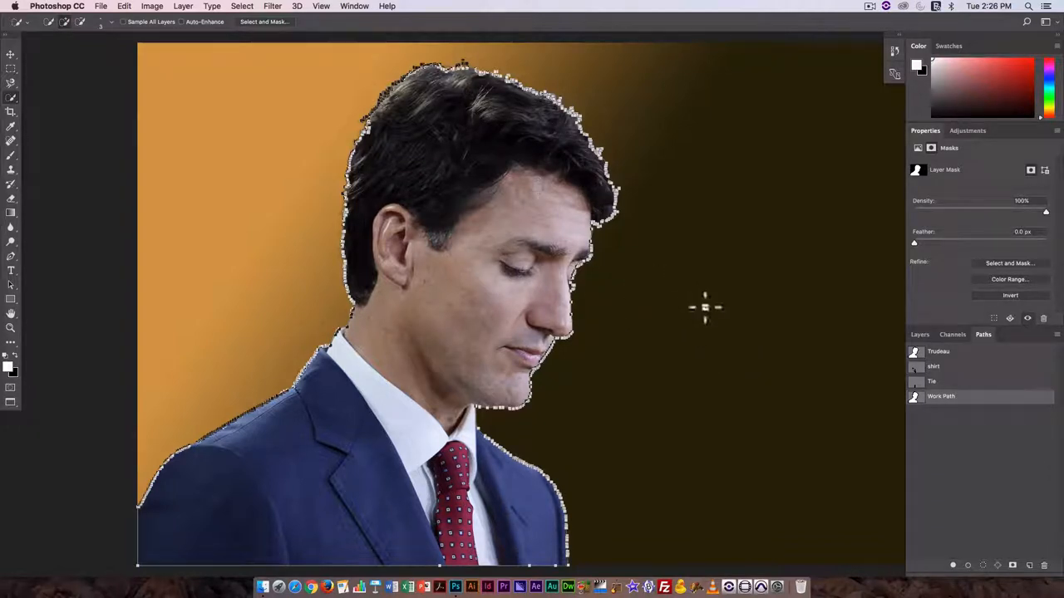
pyautogui.moveTo(812, 336)
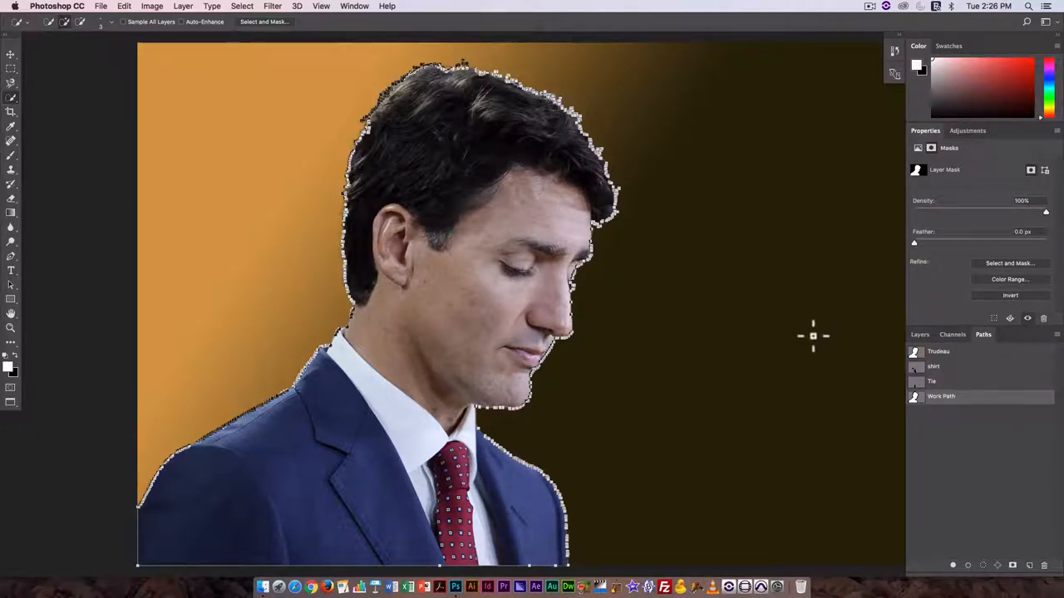
pyautogui.moveTo(855, 401)
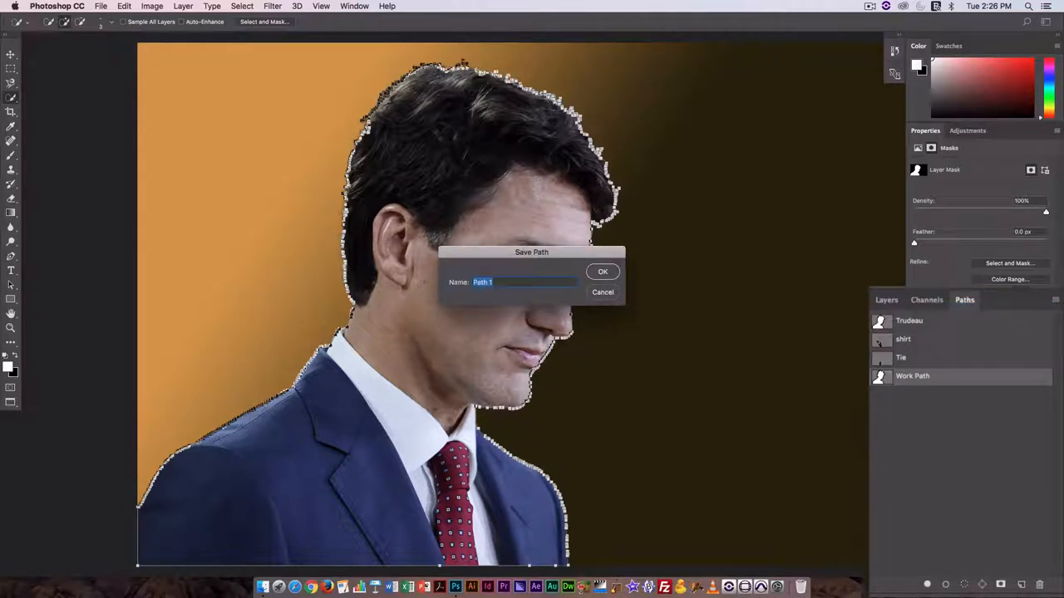
# Save the work path under the name newTrudeau
pyautogui.write('n')
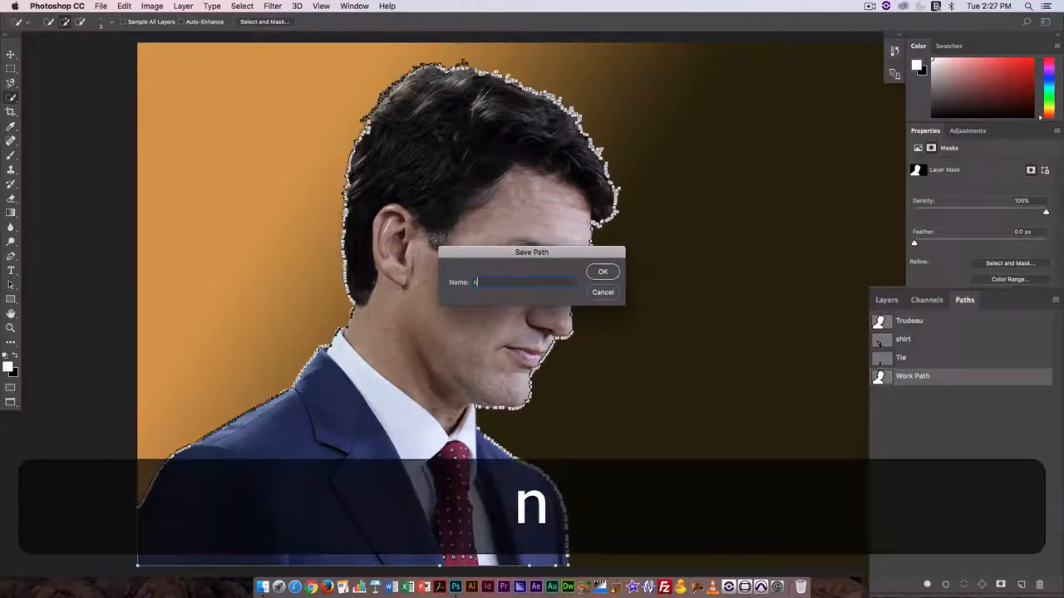
pyautogui.write('ewT')
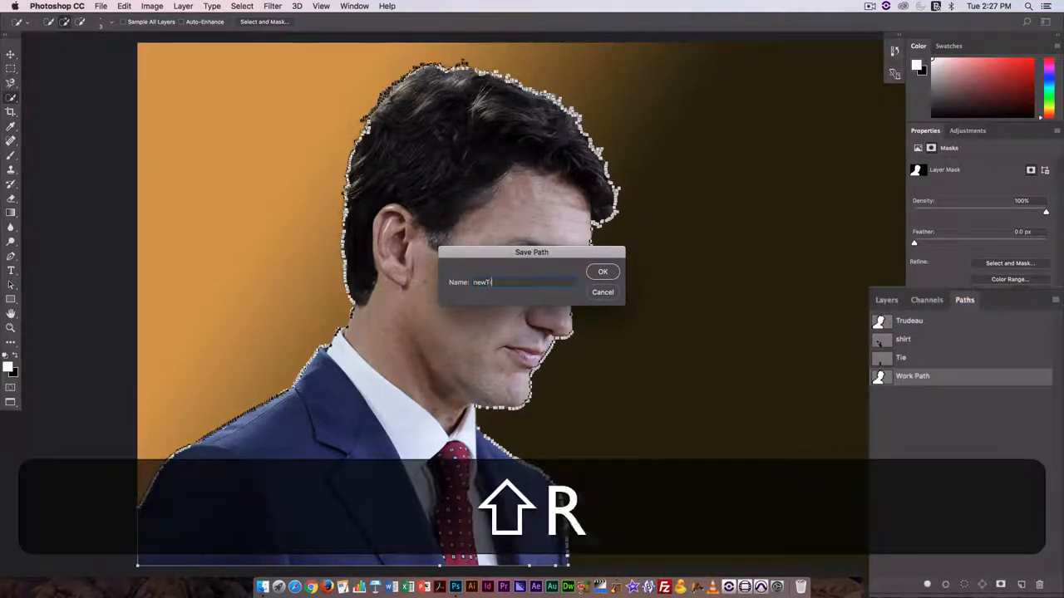
pyautogui.write('ry')
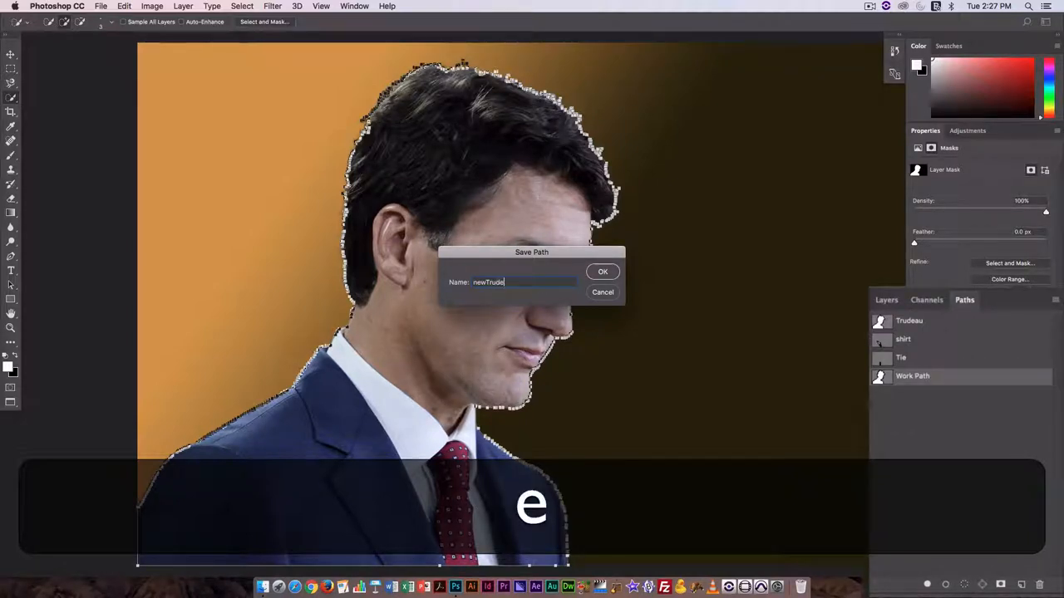
pyautogui.write('au')
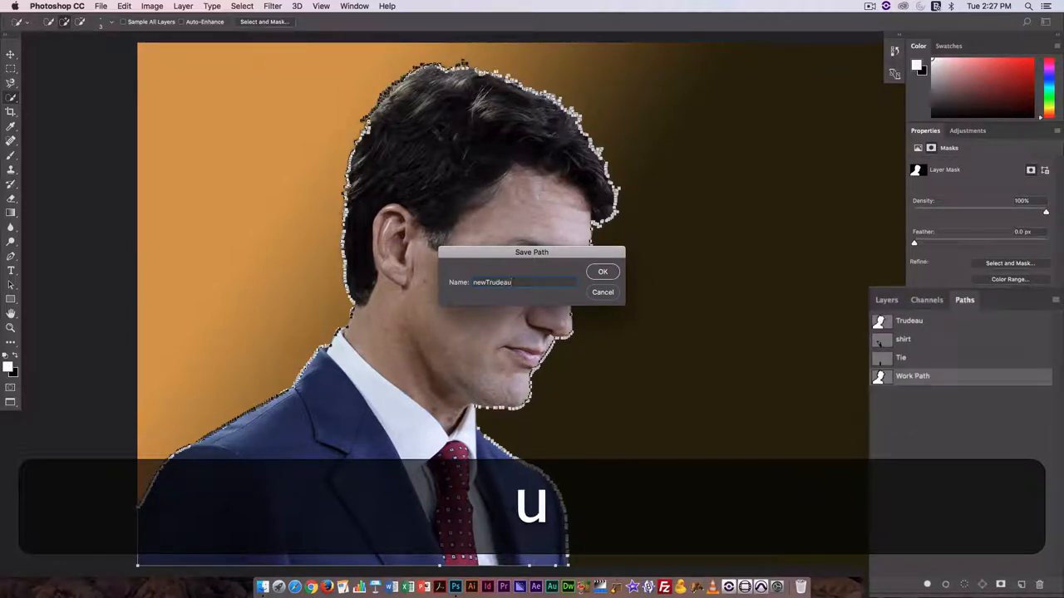
pyautogui.click(604, 271)
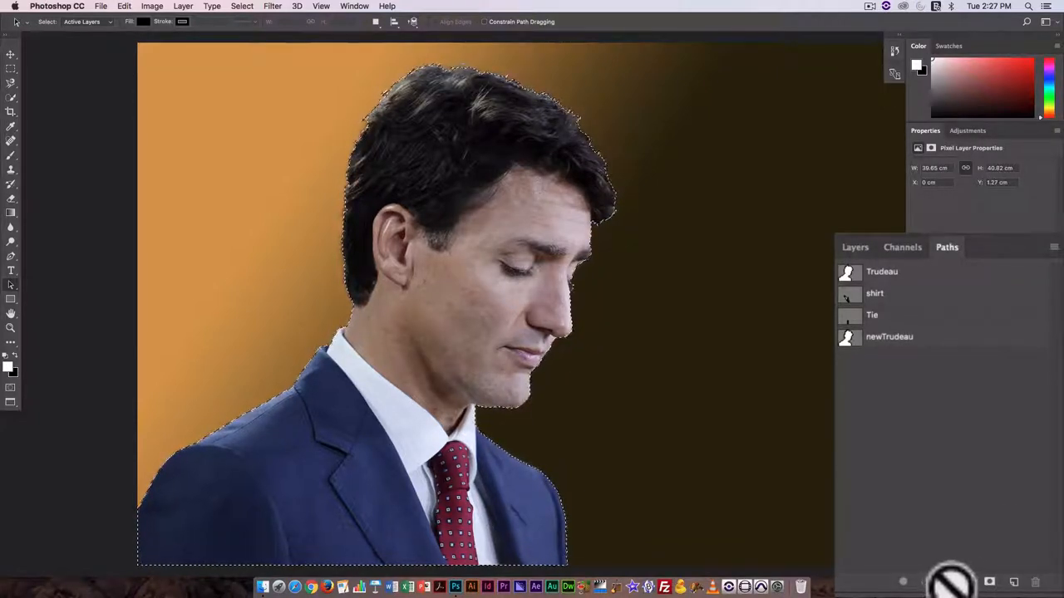
# Undo twice, then bring up the newTrudeau path's options menu
pyautogui.press('cmd+z')
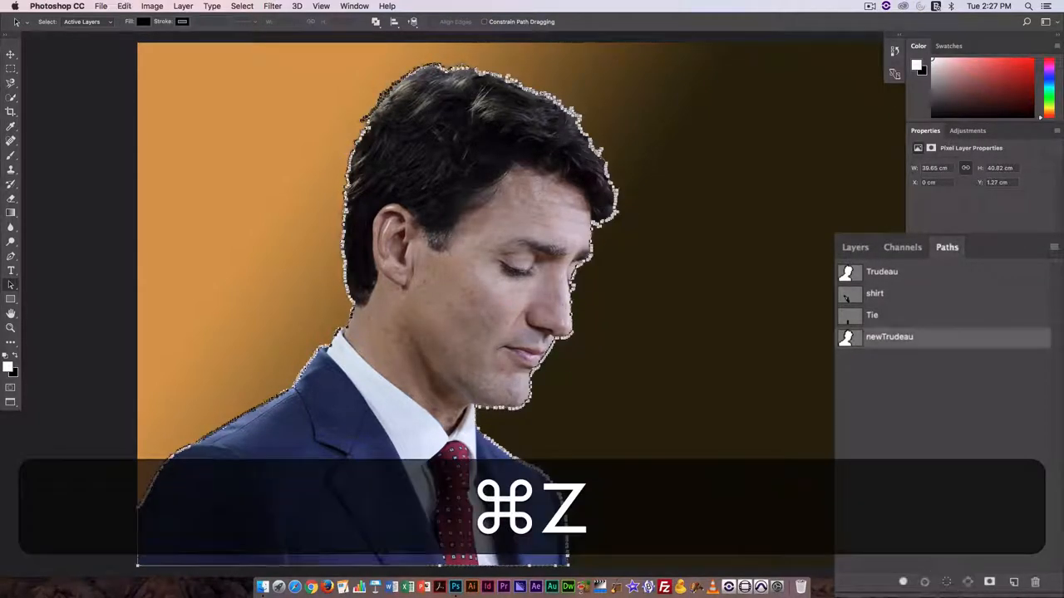
pyautogui.press('cmd+z')
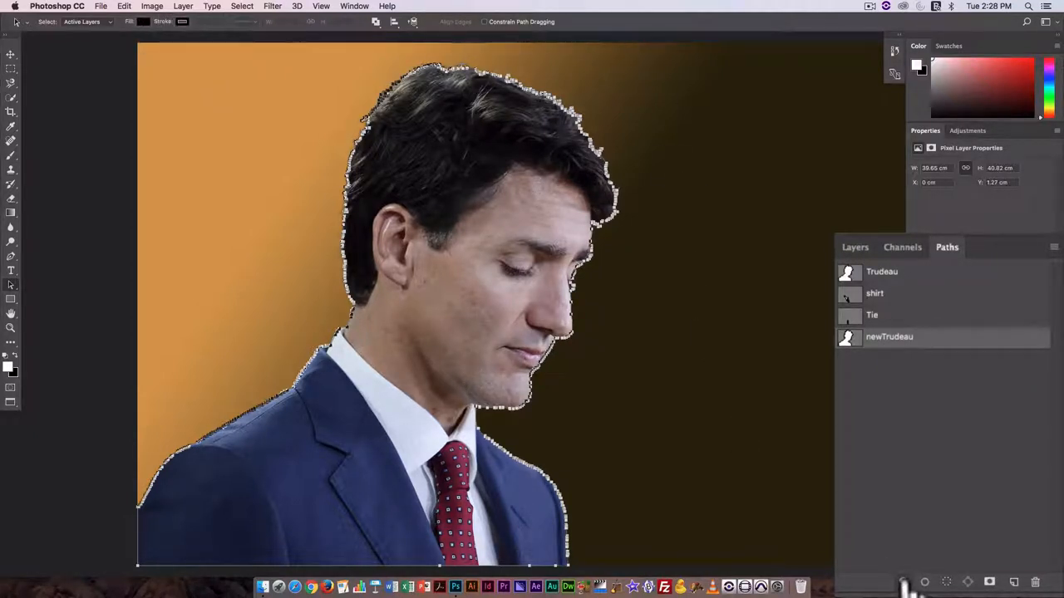
pyautogui.click(1055, 247)
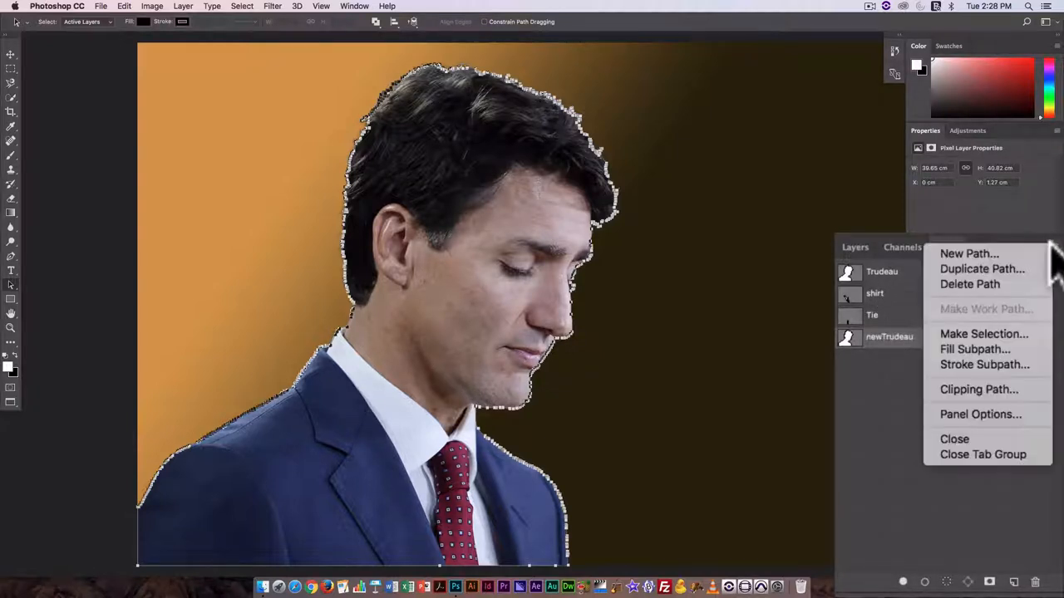
pyautogui.moveTo(978, 389)
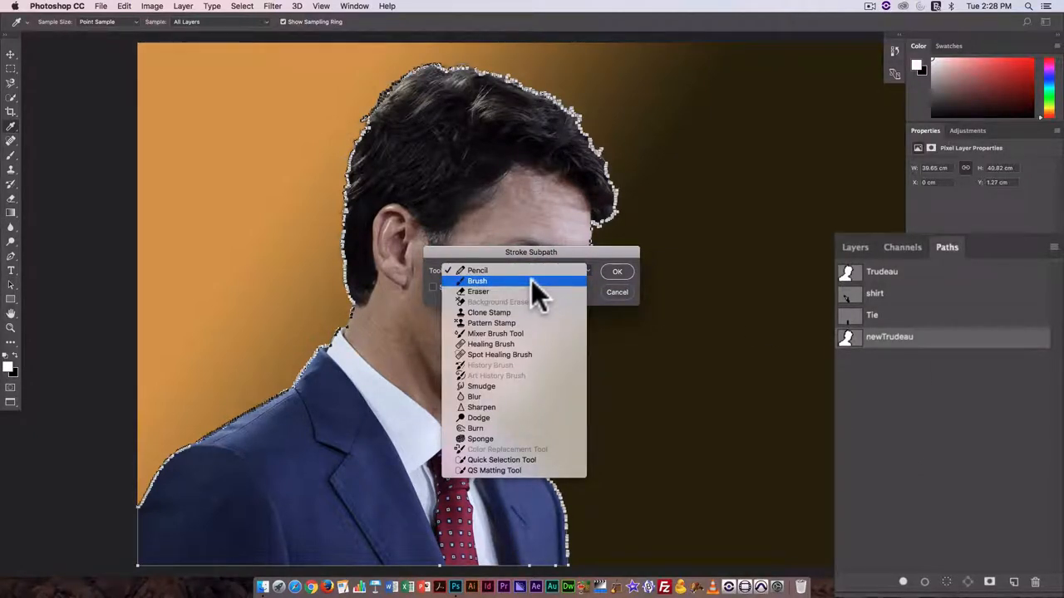
# Stroke the newTrudeau subpath using the Brush tool
pyautogui.click(477, 280)
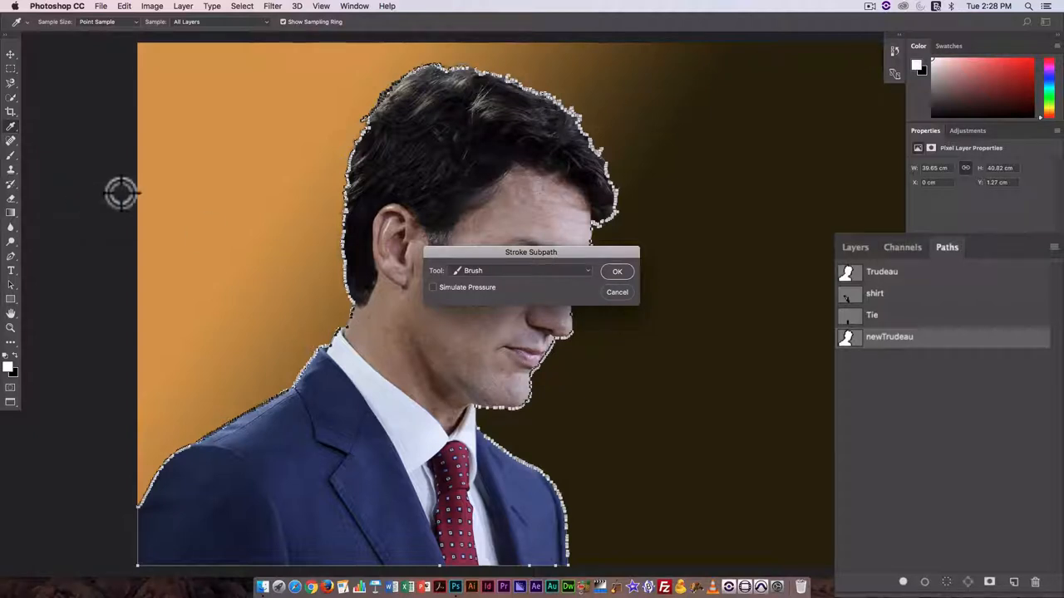
pyautogui.moveTo(482, 309)
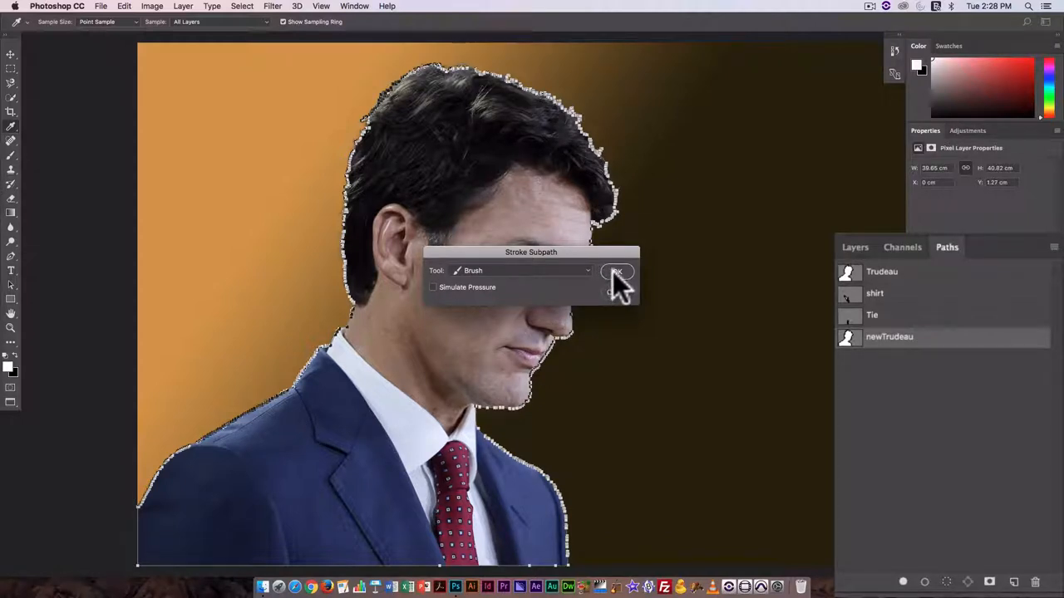
pyautogui.click(619, 272)
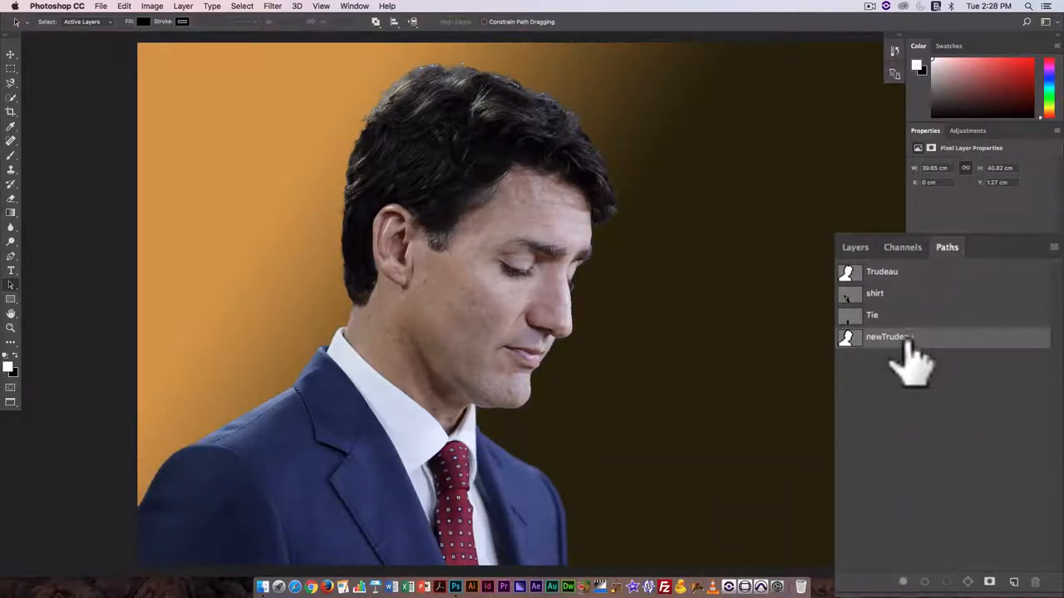
# Fill the newTrudeau subpath with the foreground colour and return to Layers
pyautogui.click(1054, 247)
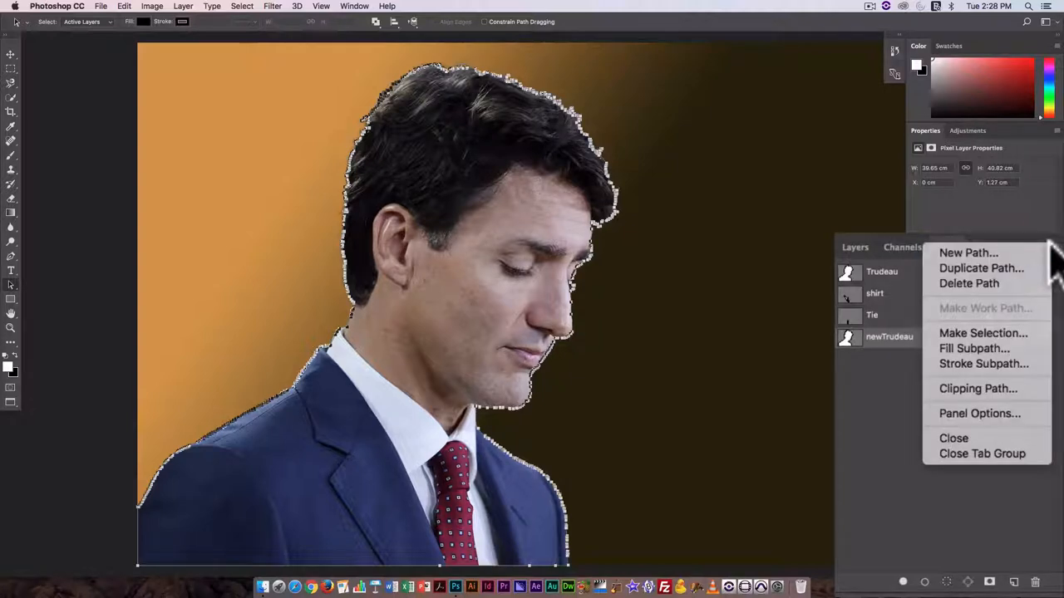
pyautogui.moveTo(975, 349)
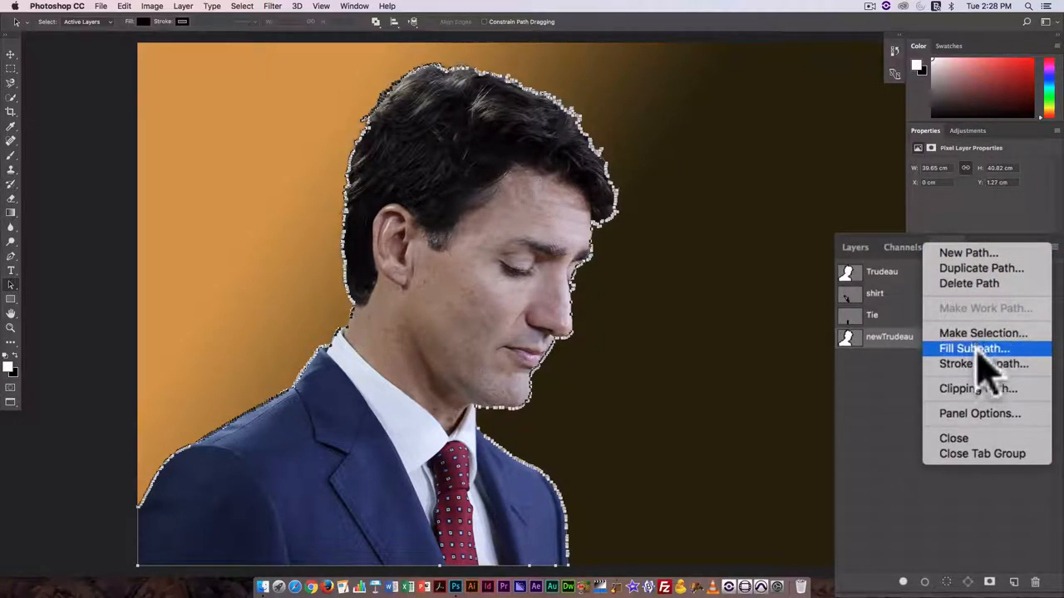
pyautogui.click(973, 350)
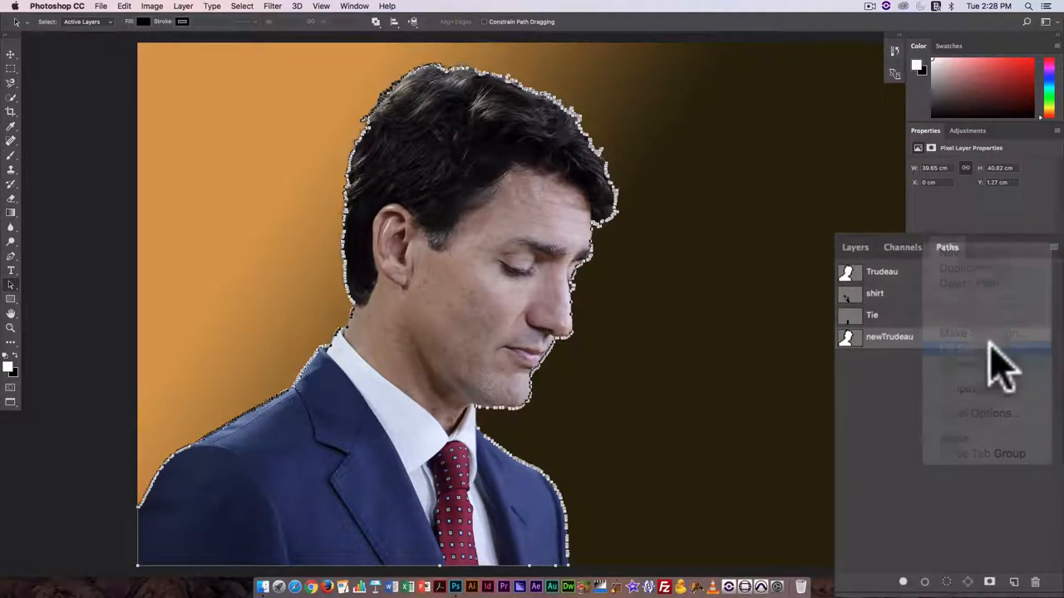
pyautogui.click(964, 347)
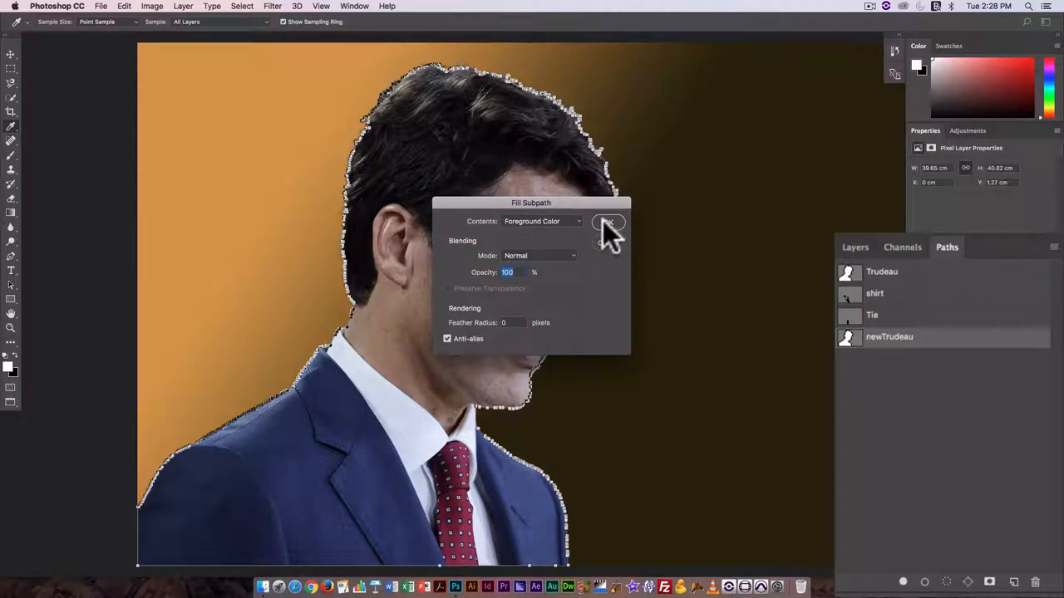
pyautogui.click(607, 223)
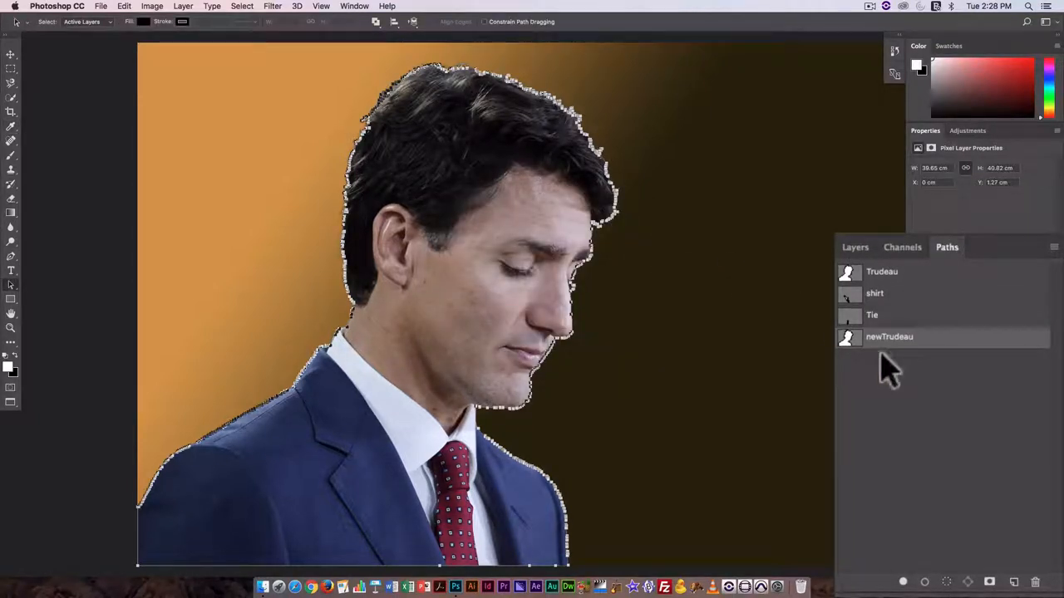
pyautogui.click(855, 247)
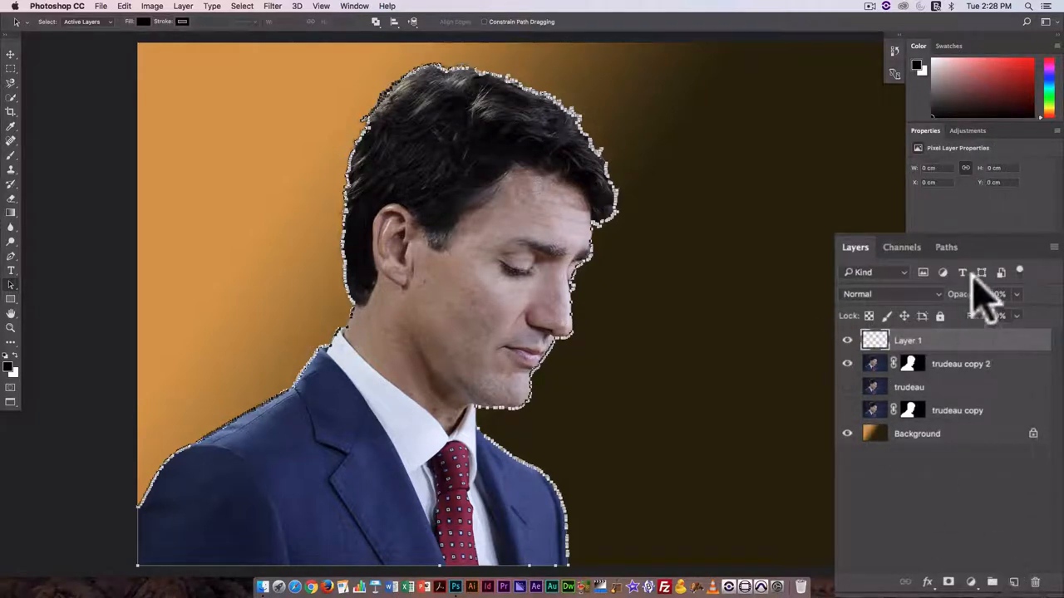
# Hide the orange background, undo back, and remove the black Layer 1 silhouette
pyautogui.click(946, 247)
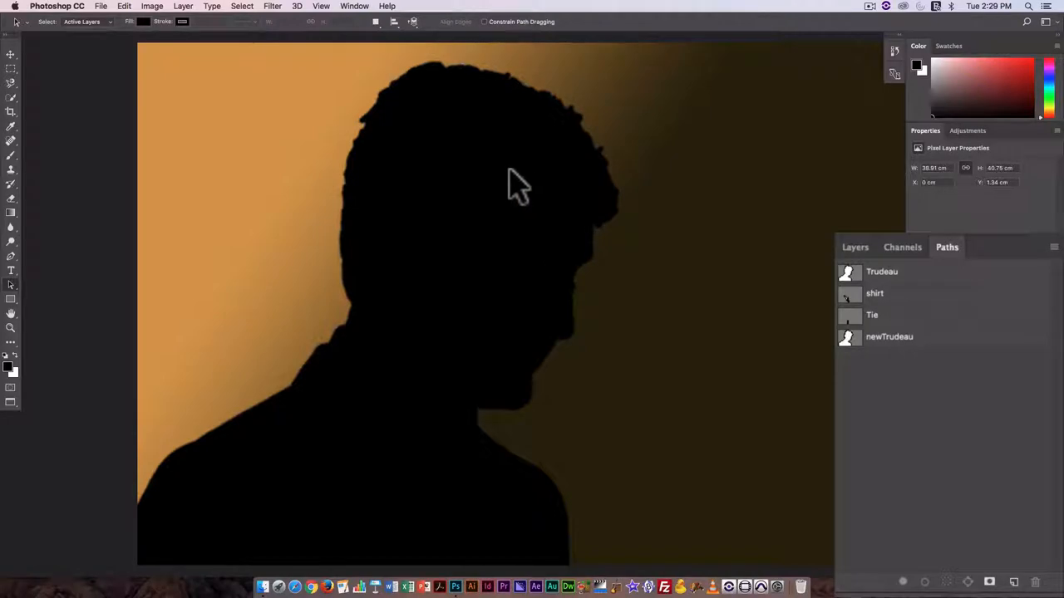
pyautogui.moveTo(577, 224)
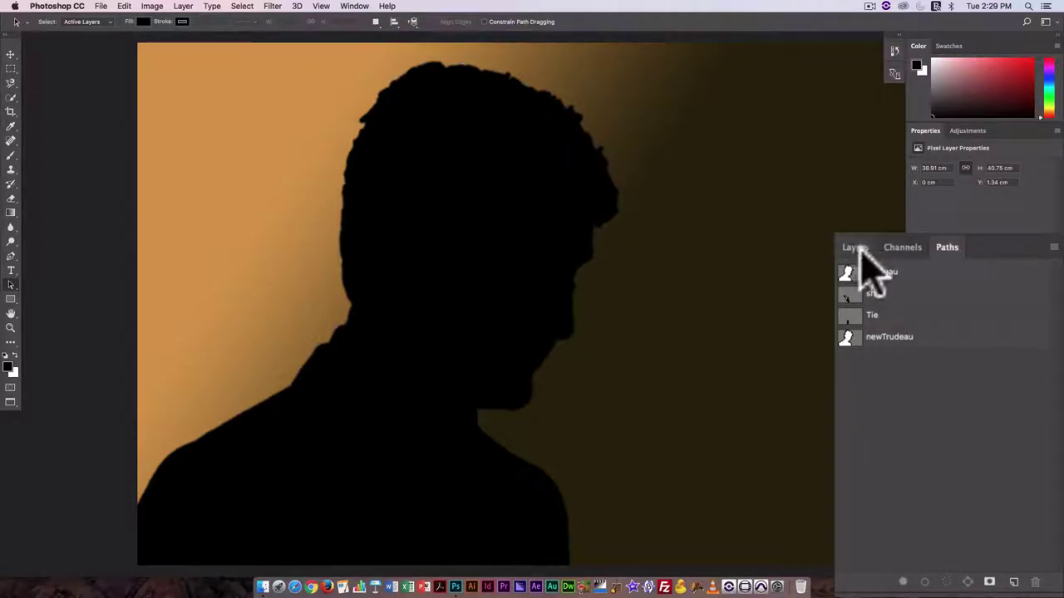
pyautogui.click(854, 246)
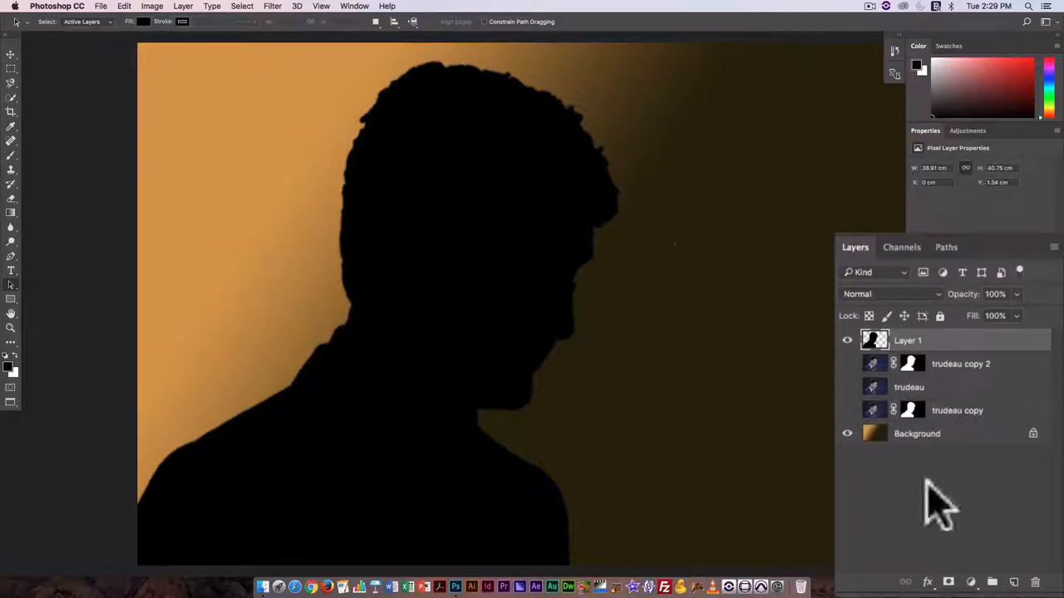
pyautogui.click(846, 434)
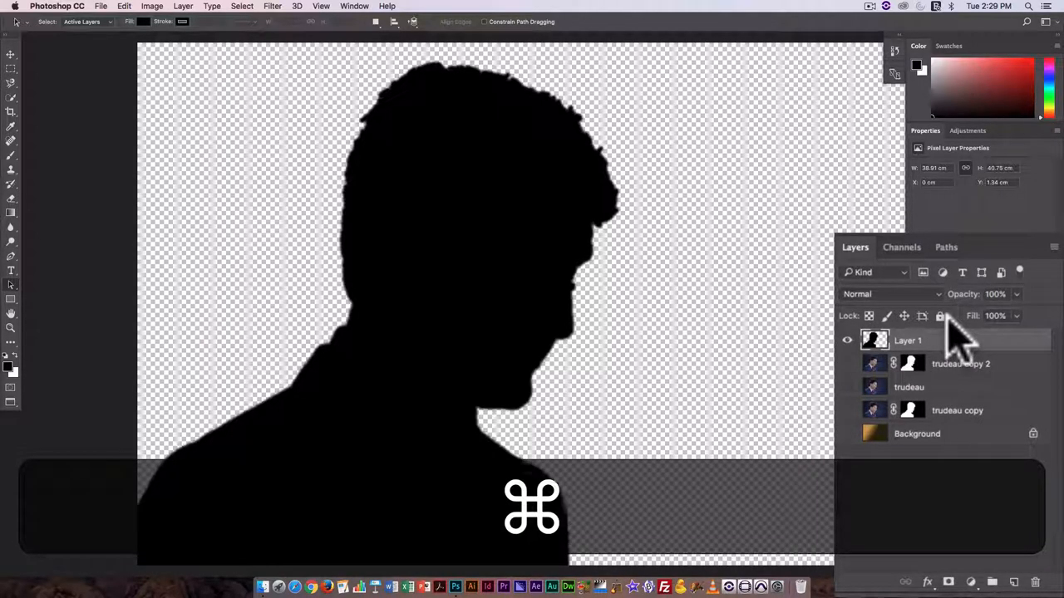
pyautogui.press('cmd+option+z')
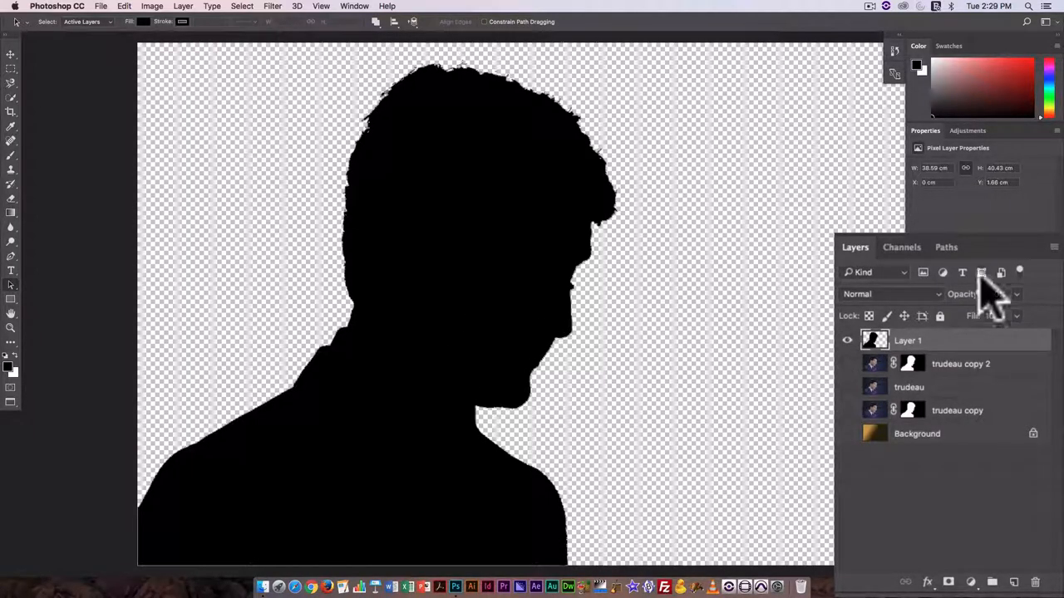
pyautogui.click(946, 246)
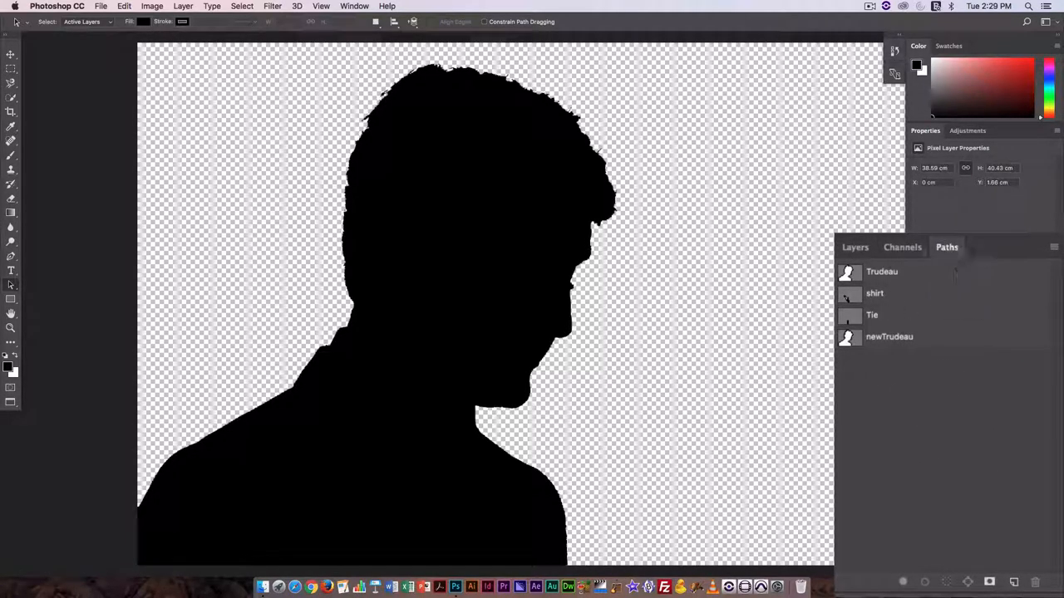
pyautogui.click(855, 247)
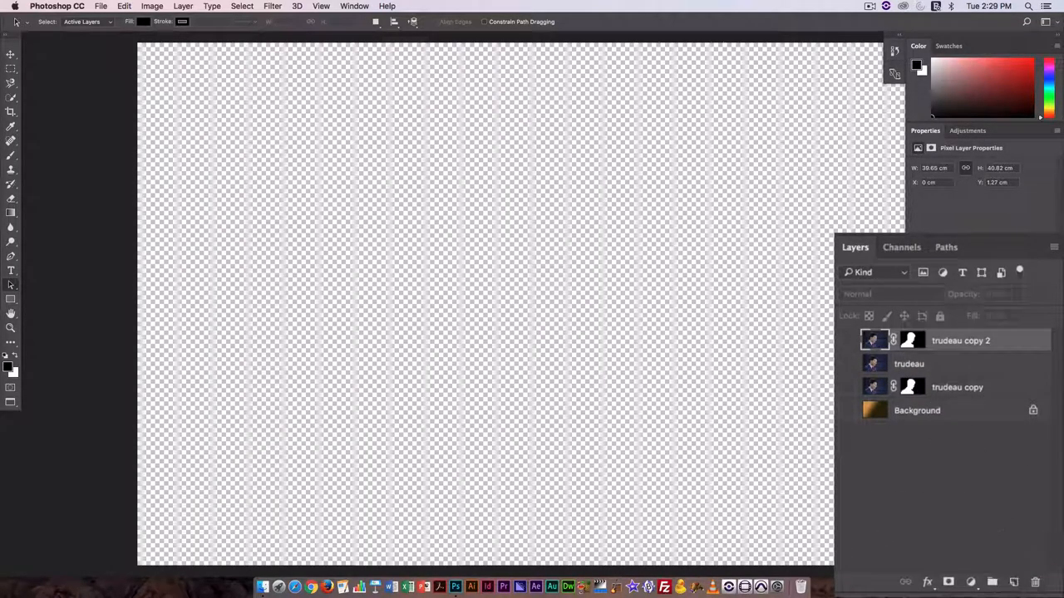
# Reveal the photo layers, preview shirt and Tie paths, and delete newTrudeau
pyautogui.click(847, 411)
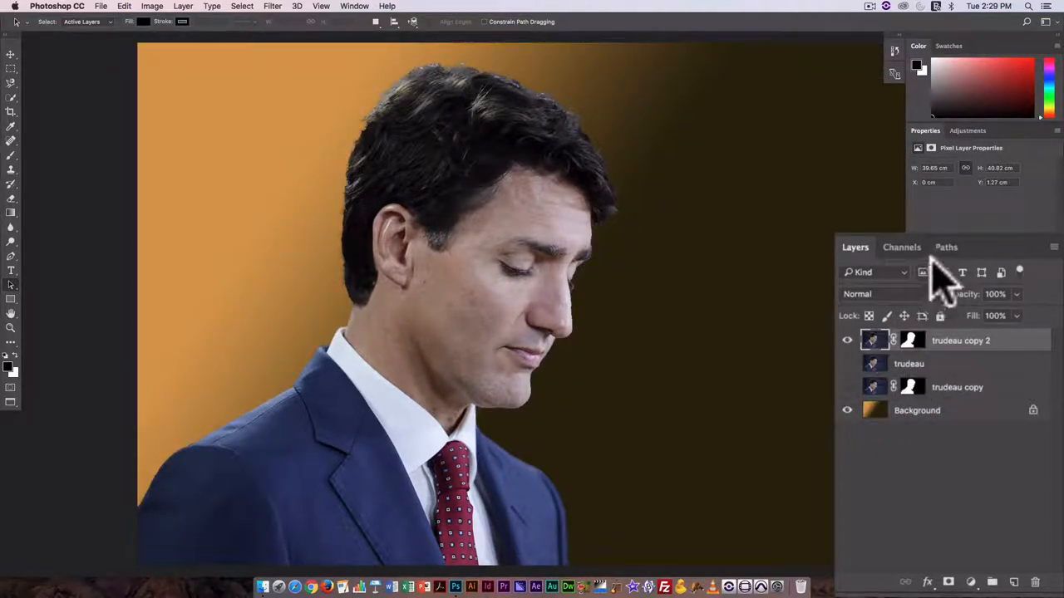
pyautogui.click(946, 246)
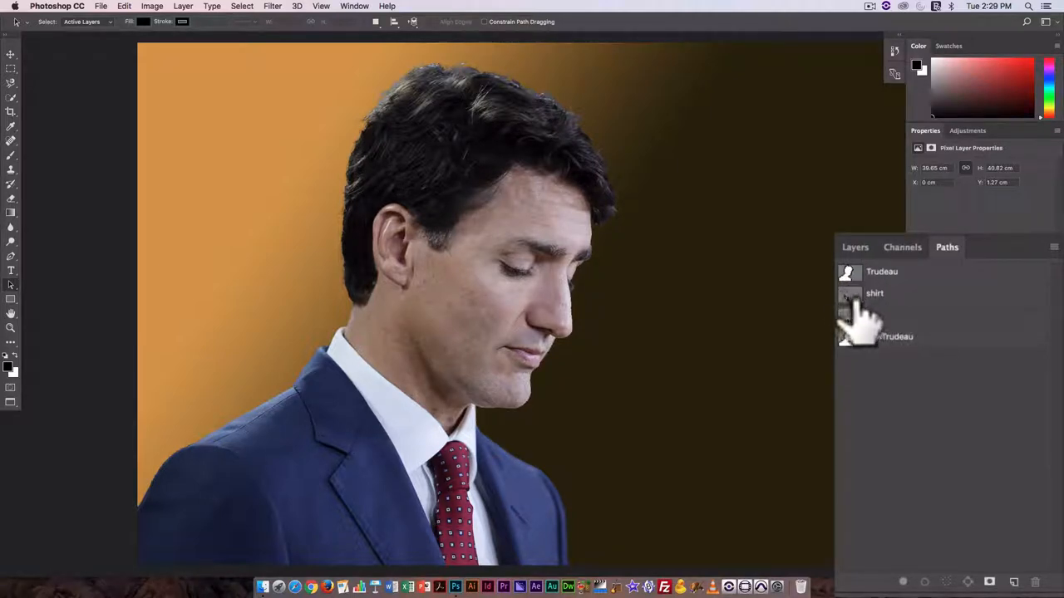
pyautogui.click(875, 293)
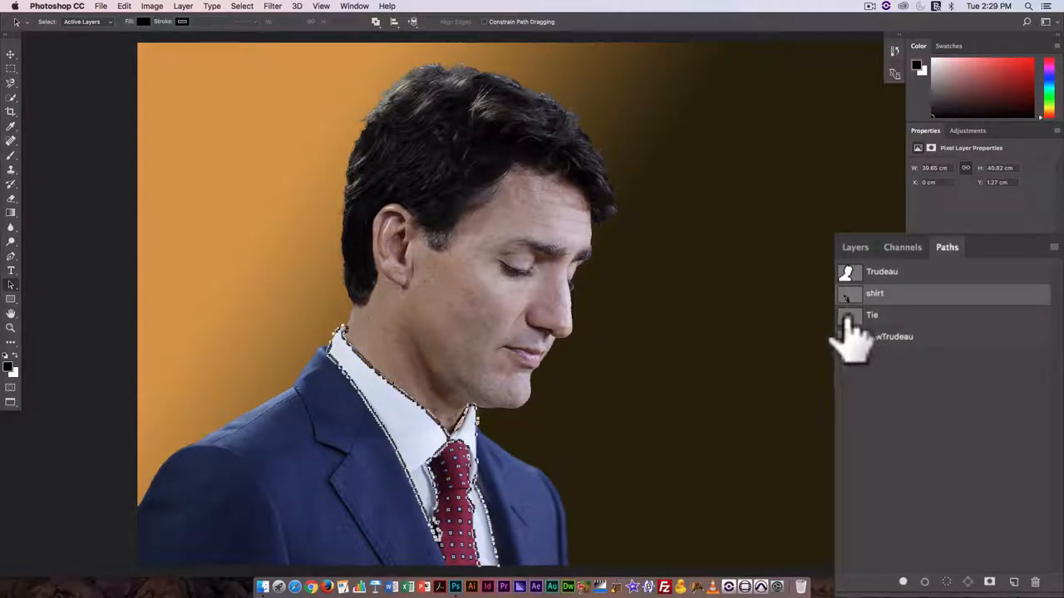
pyautogui.click(871, 315)
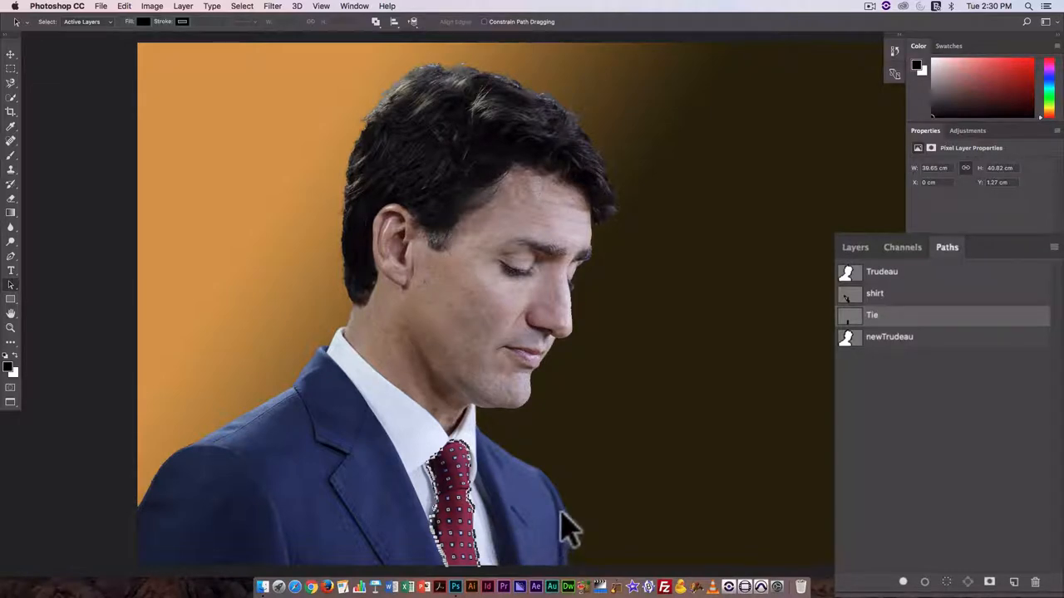
pyautogui.click(889, 337)
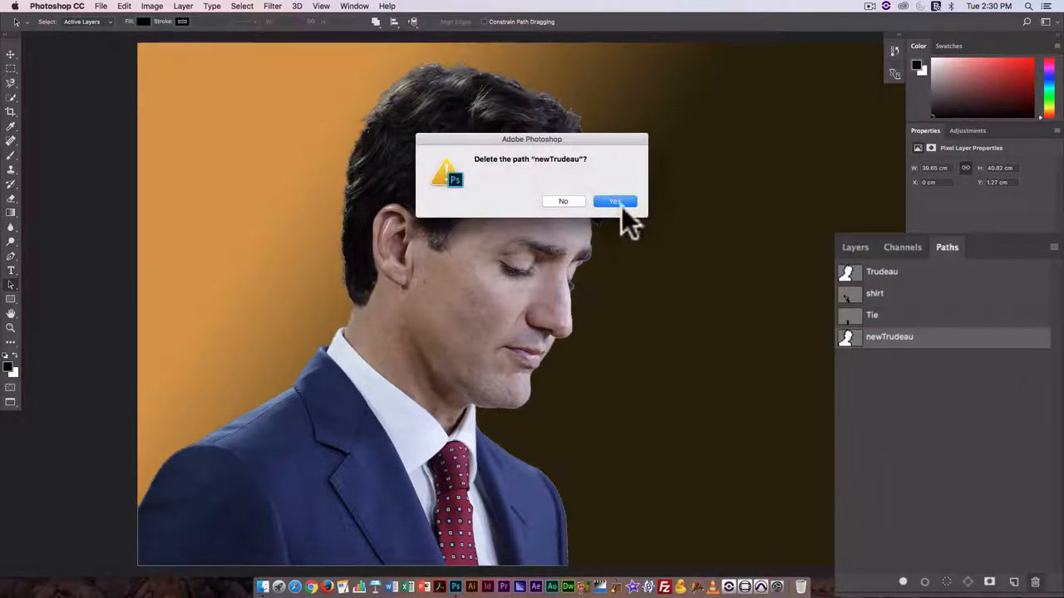
pyautogui.click(614, 201)
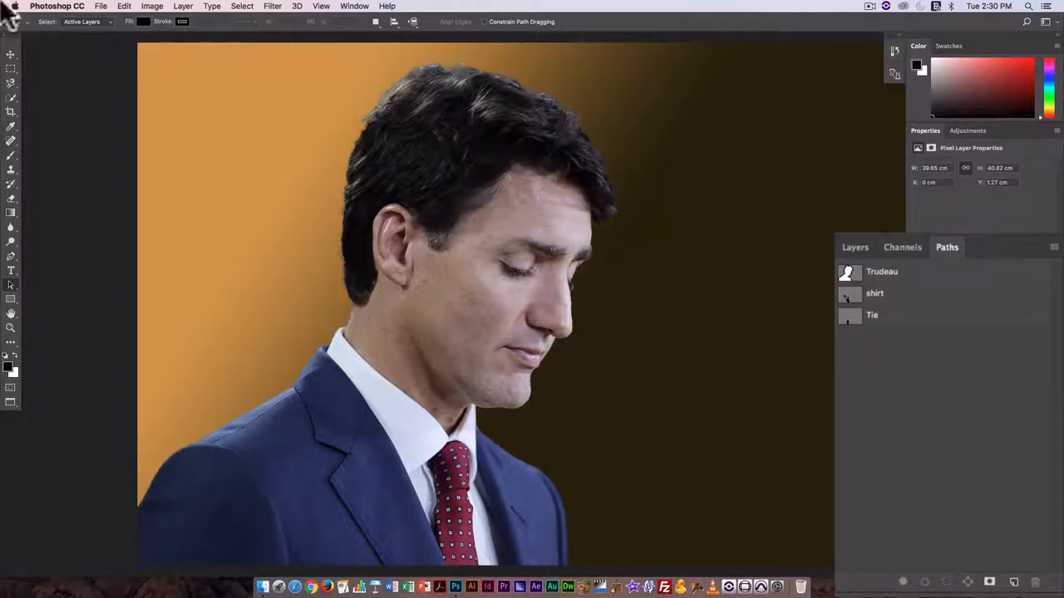
pyautogui.moveTo(732, 353)
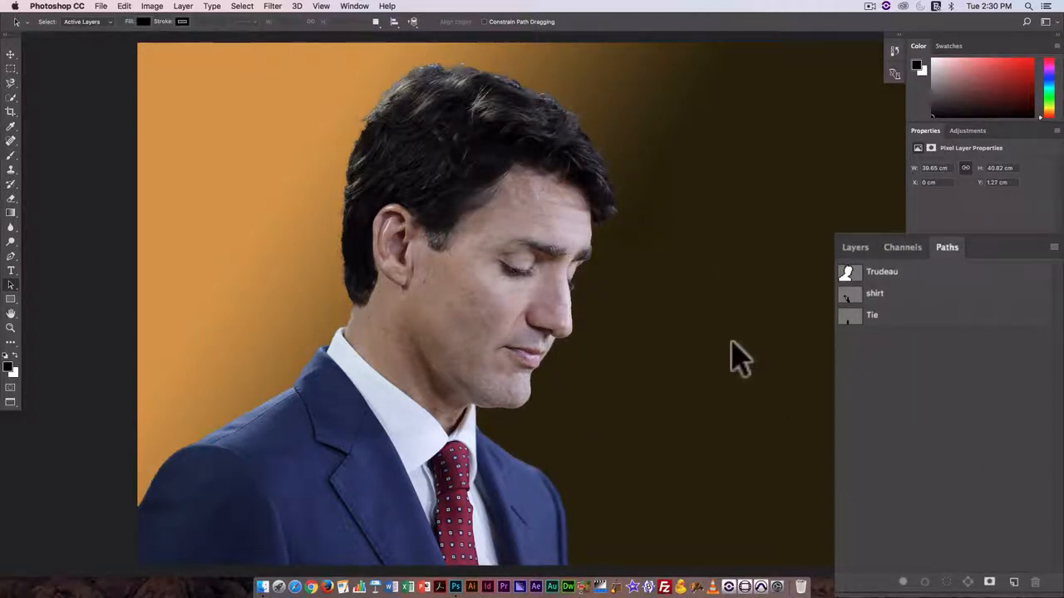
# Save the document and open File > Export > Paths to Illustrator, keeping All Paths selected
pyautogui.press('cmd+s')
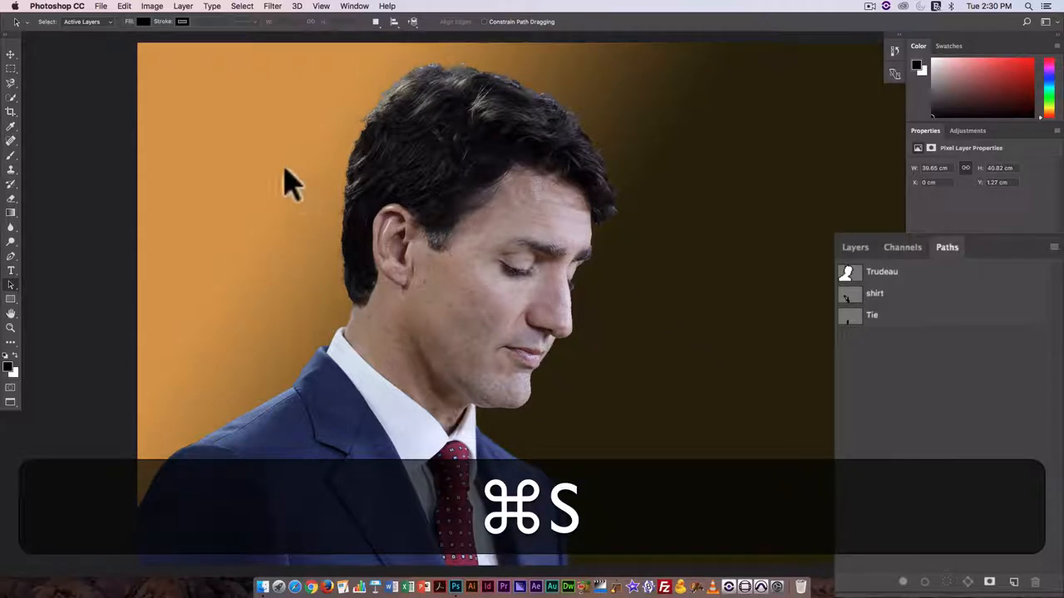
pyautogui.click(99, 5)
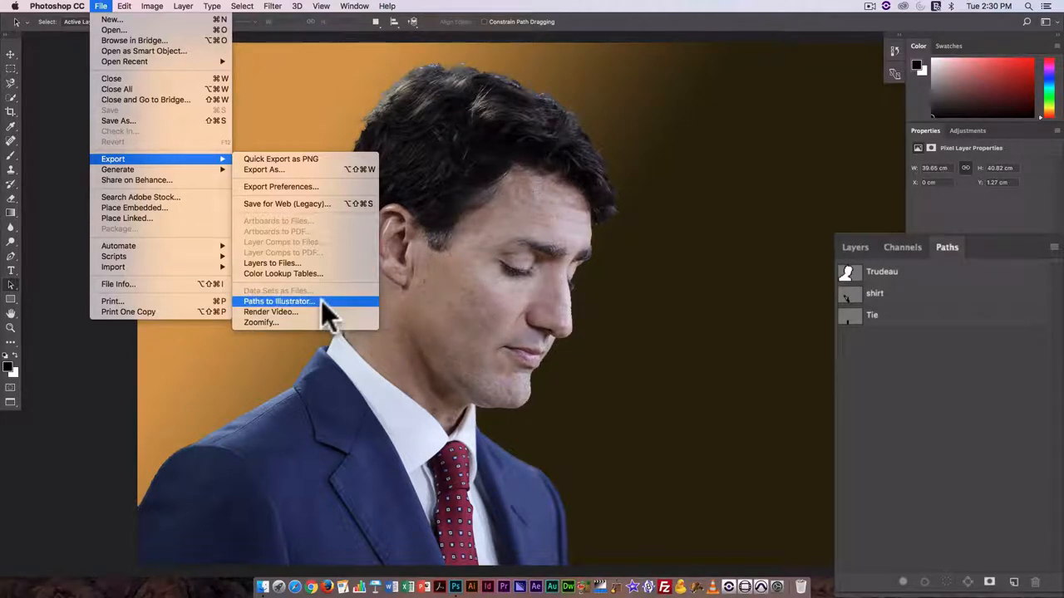
pyautogui.click(278, 301)
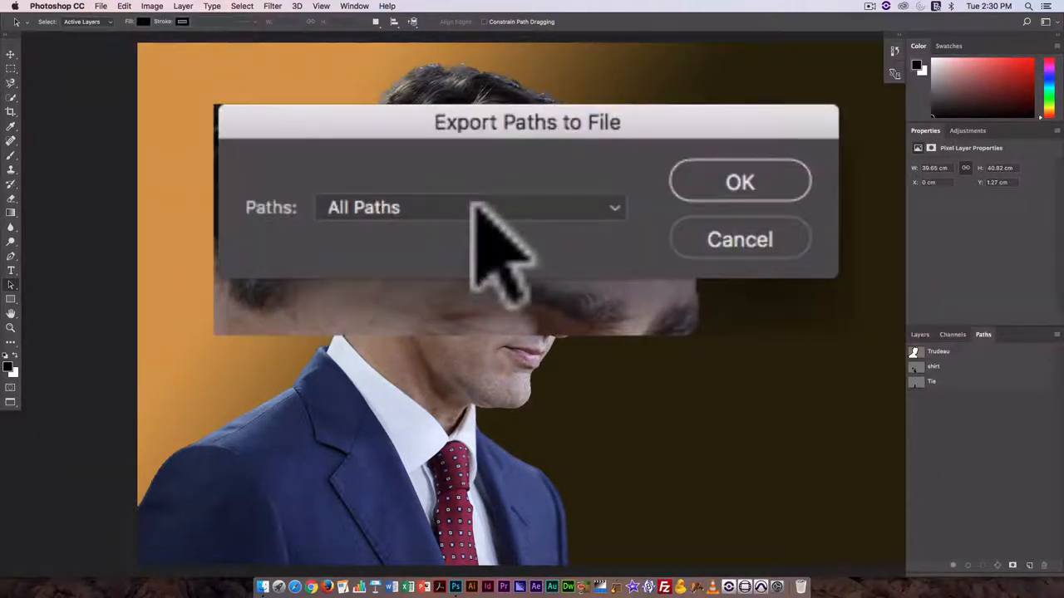
pyautogui.click(471, 207)
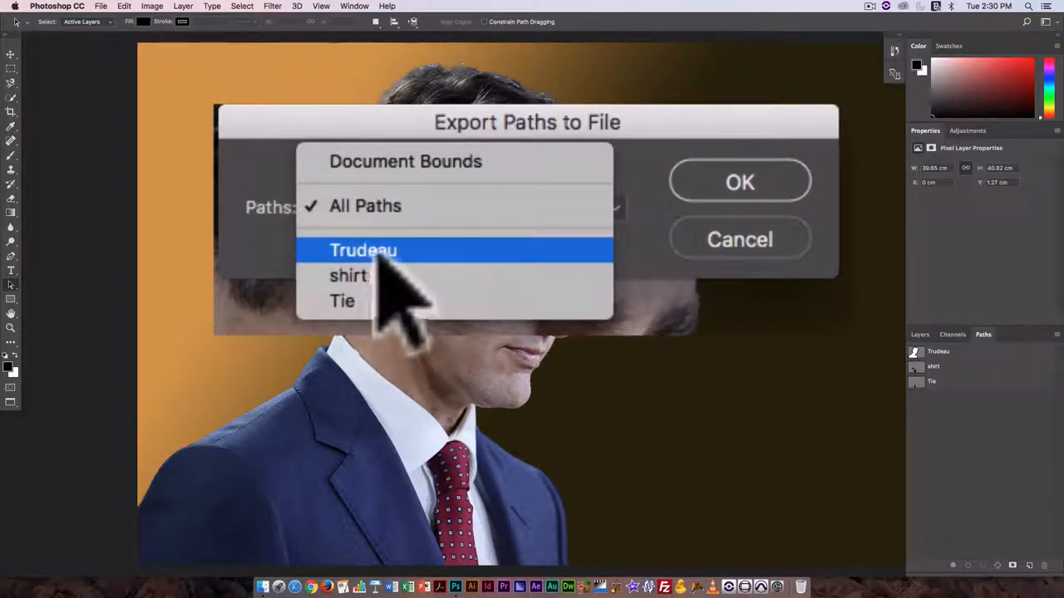
pyautogui.moveTo(378, 291)
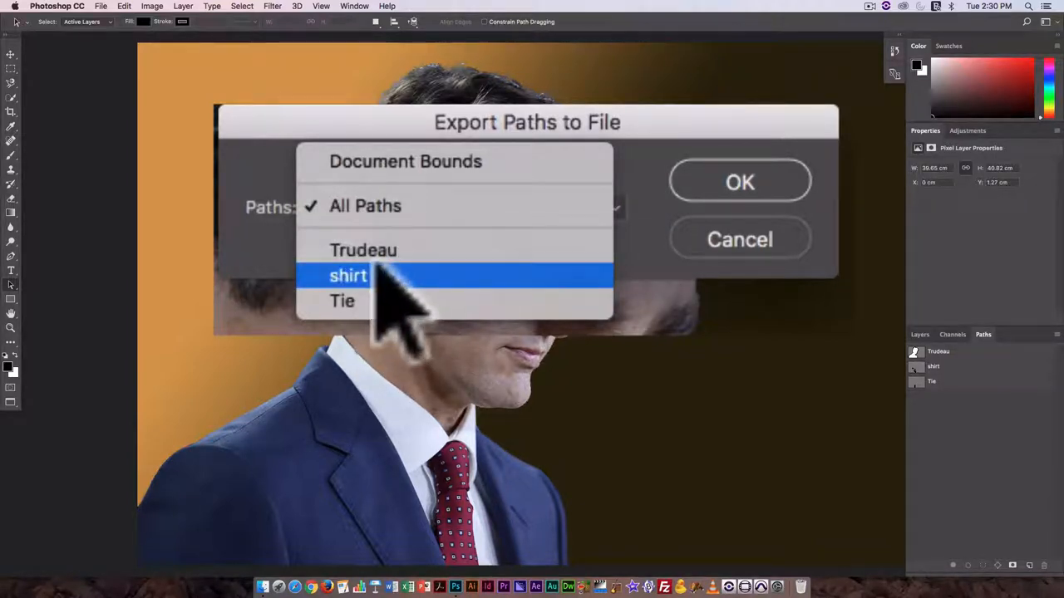
pyautogui.moveTo(407, 275)
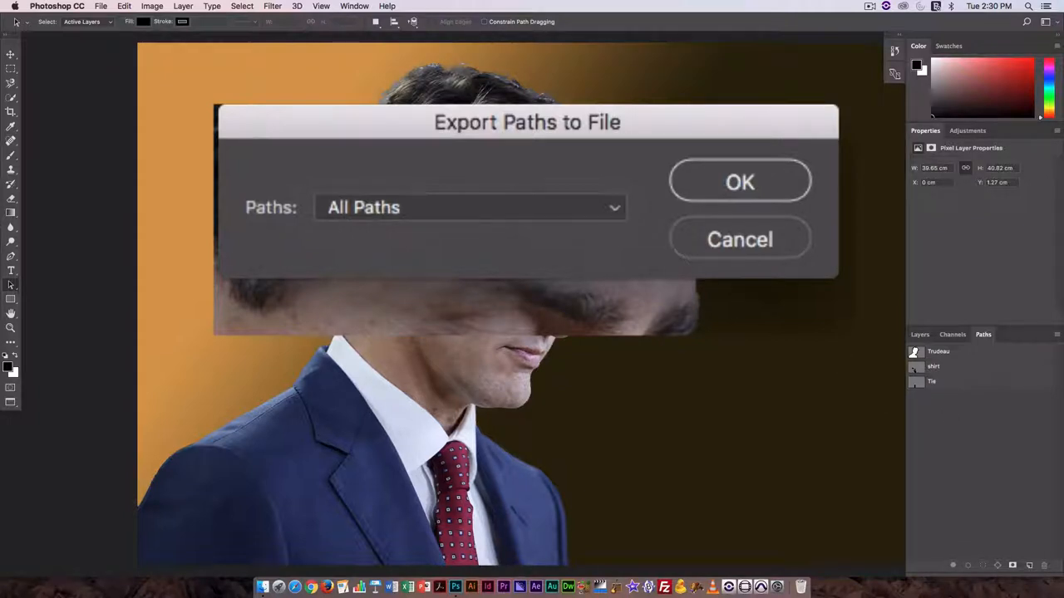
pyautogui.click(470, 207)
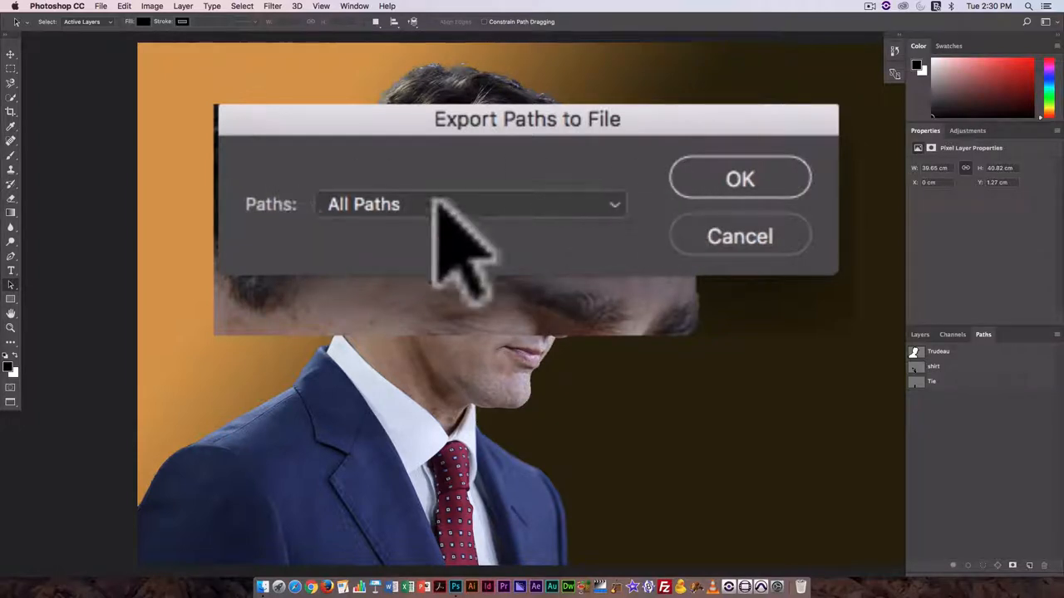
pyautogui.moveTo(382, 266)
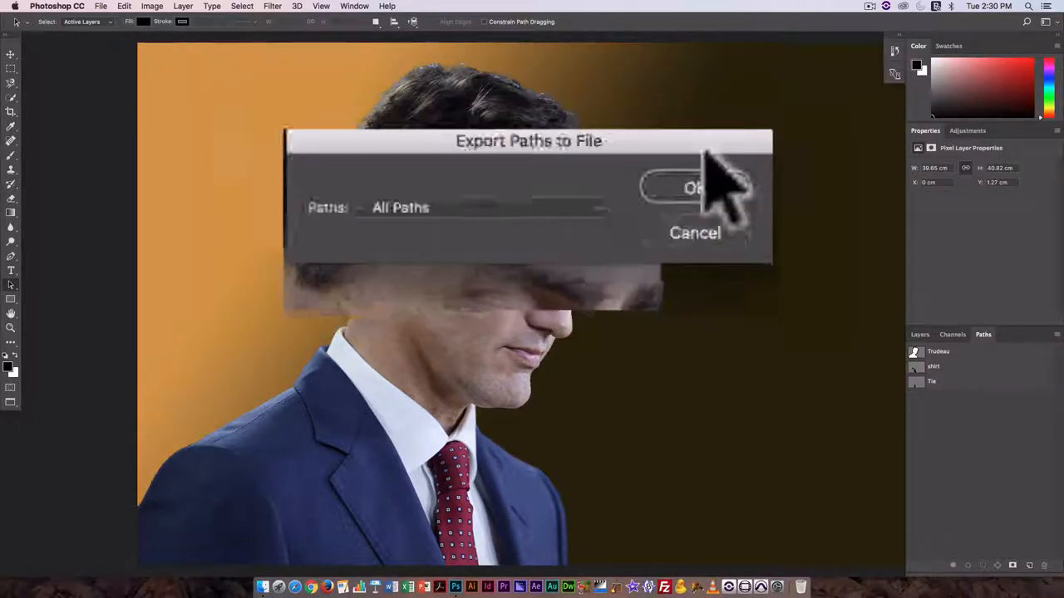
pyautogui.click(694, 188)
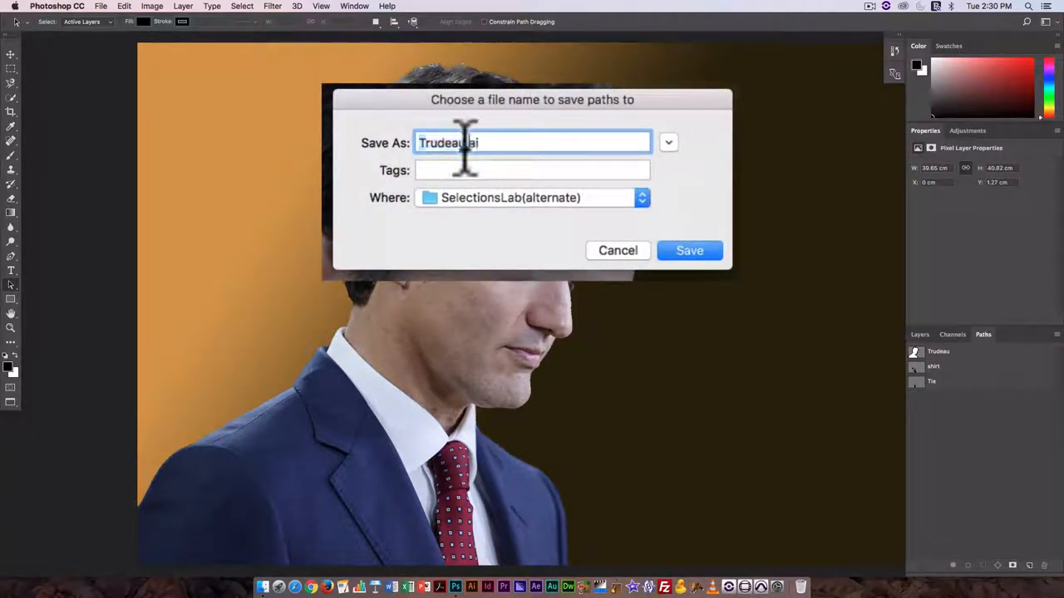
pyautogui.moveTo(532, 170)
pyautogui.write('Paths')
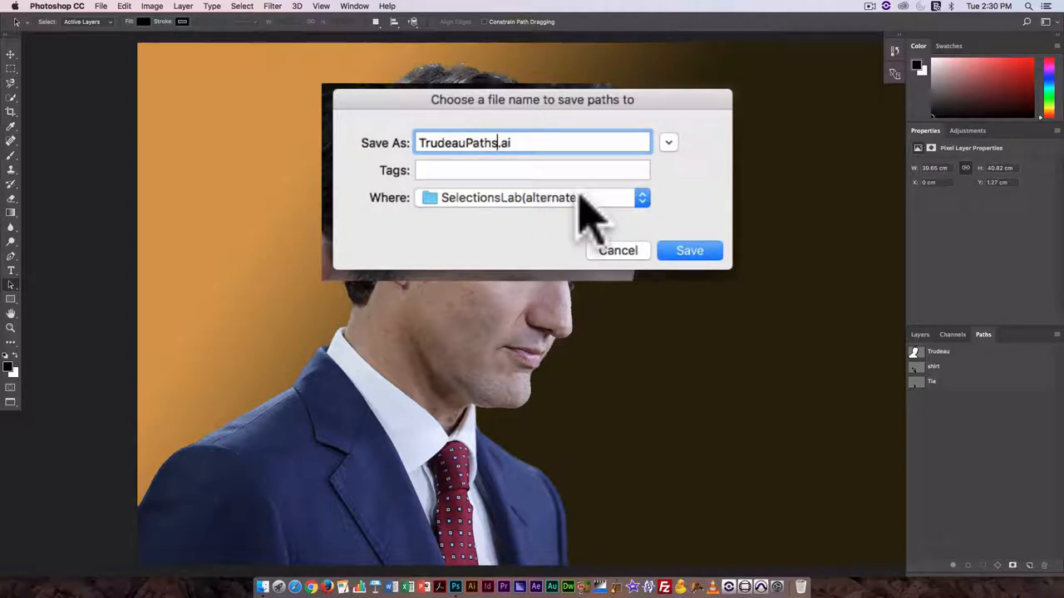
pyautogui.click(668, 142)
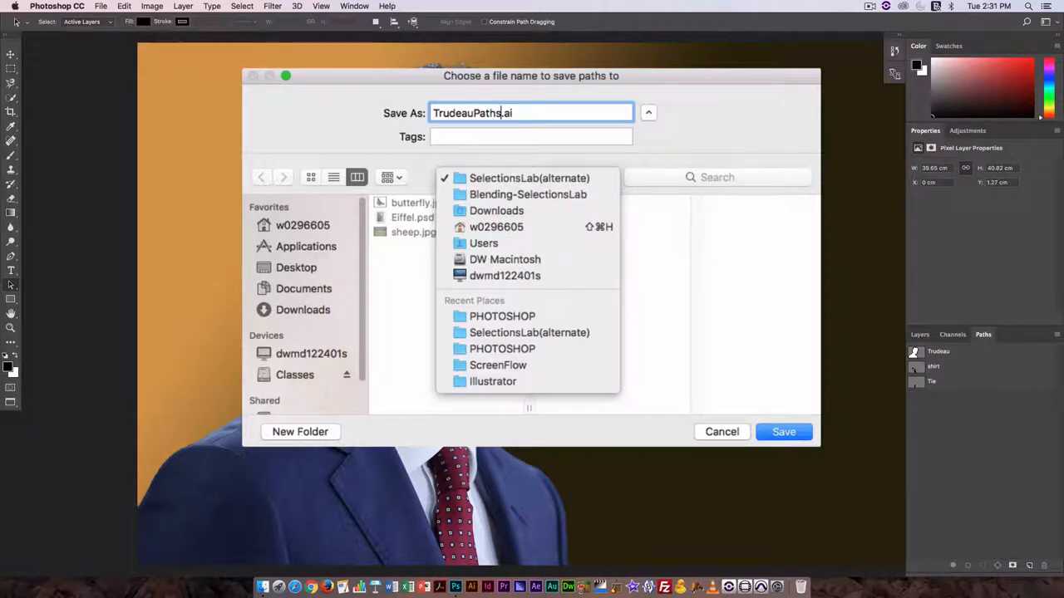
pyautogui.click(527, 178)
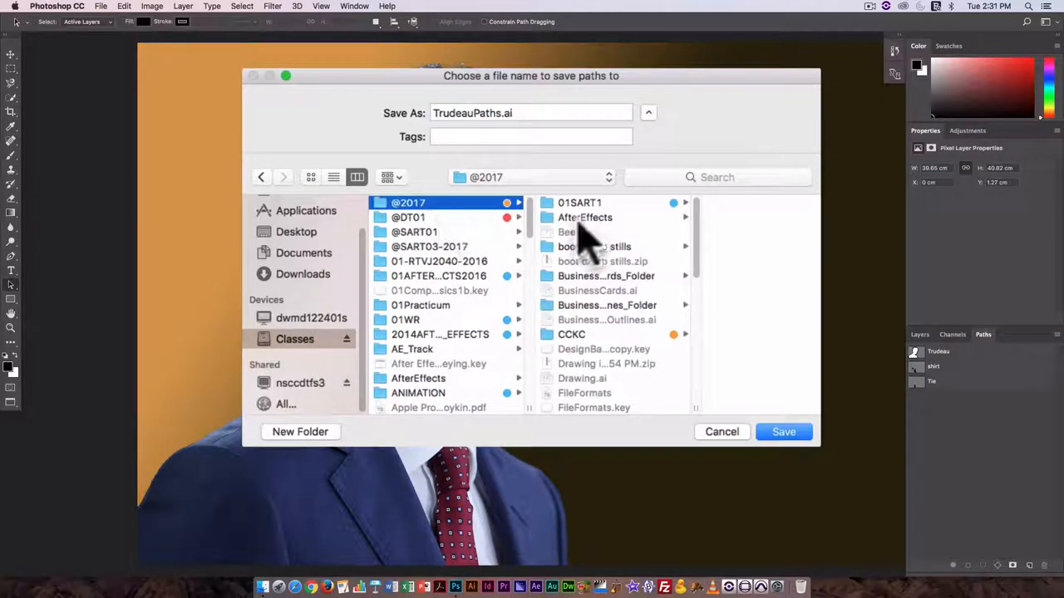
pyautogui.scroll(-3)
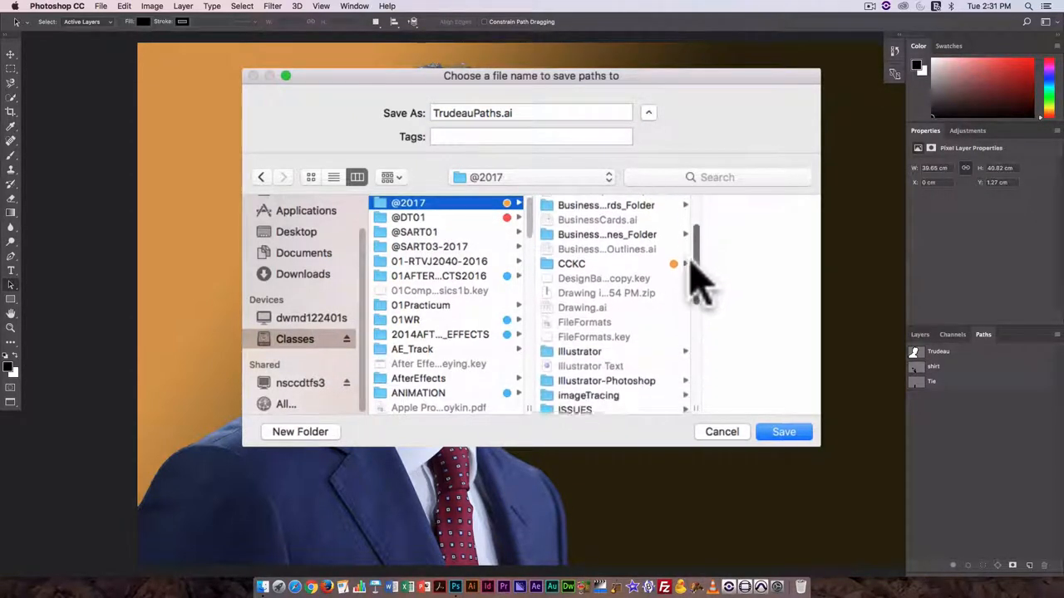
pyautogui.scroll(-3)
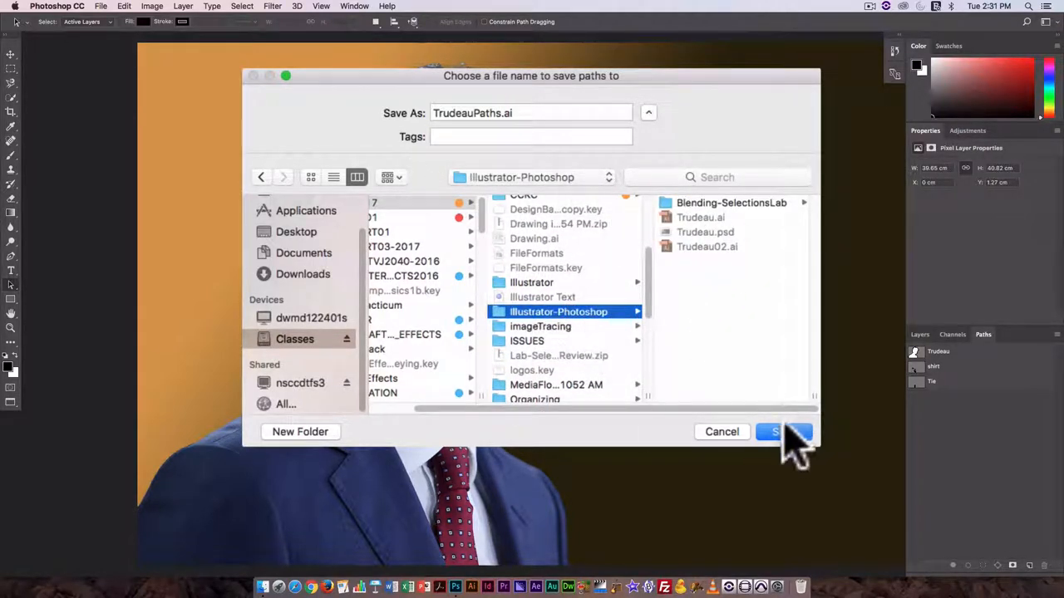
pyautogui.click(781, 432)
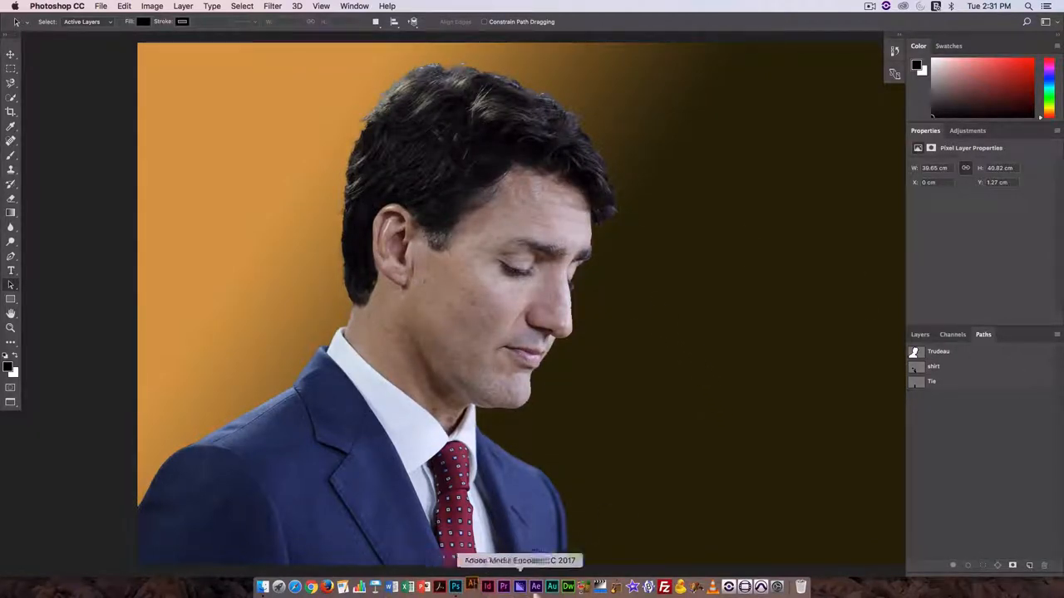
pyautogui.click(496, 584)
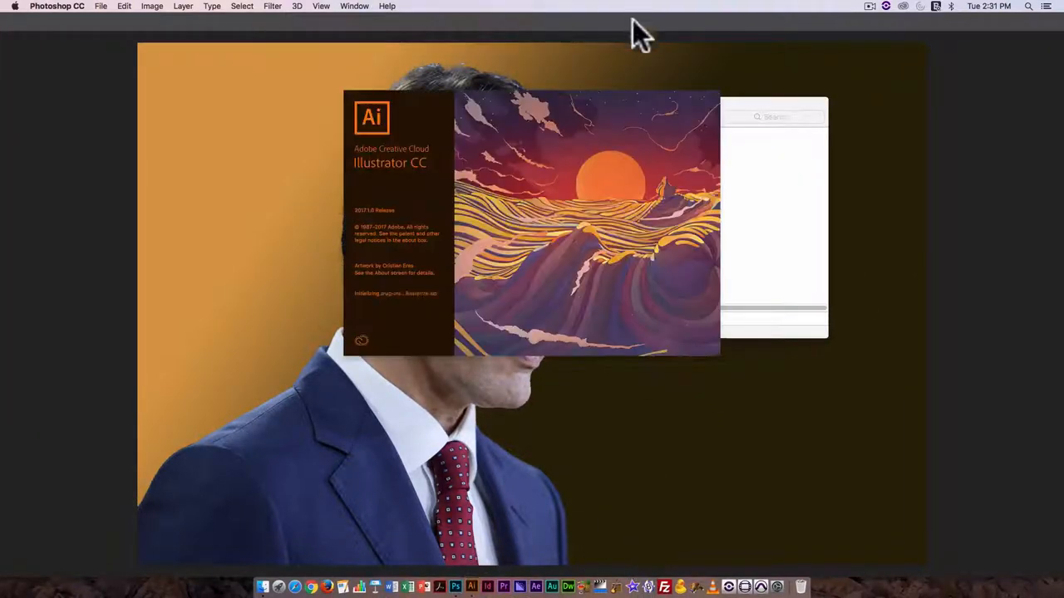